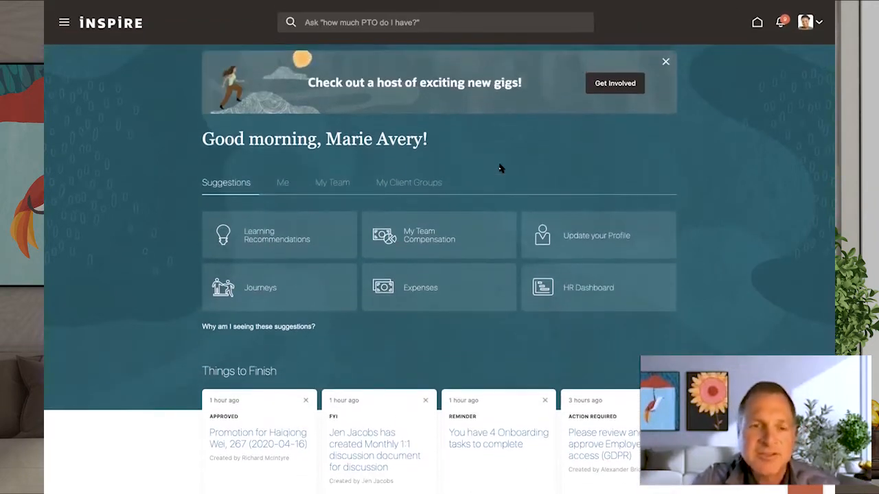
mouse_move(192, 203)
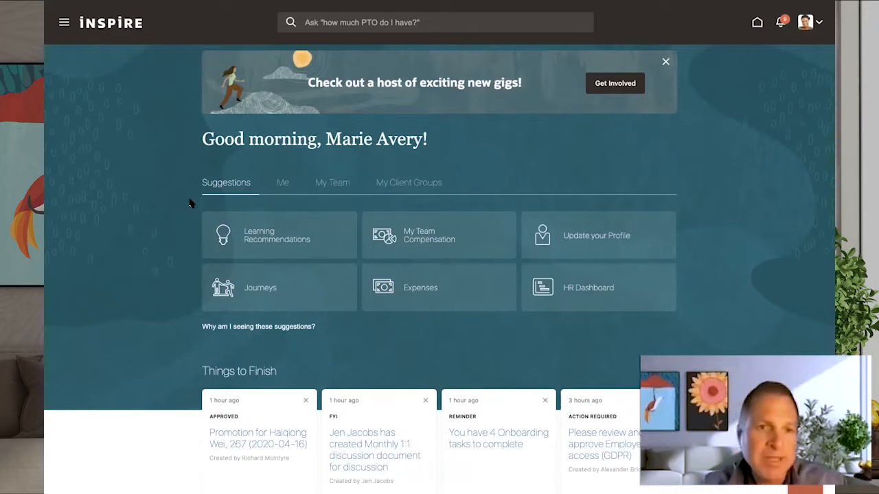
mouse_move(241, 314)
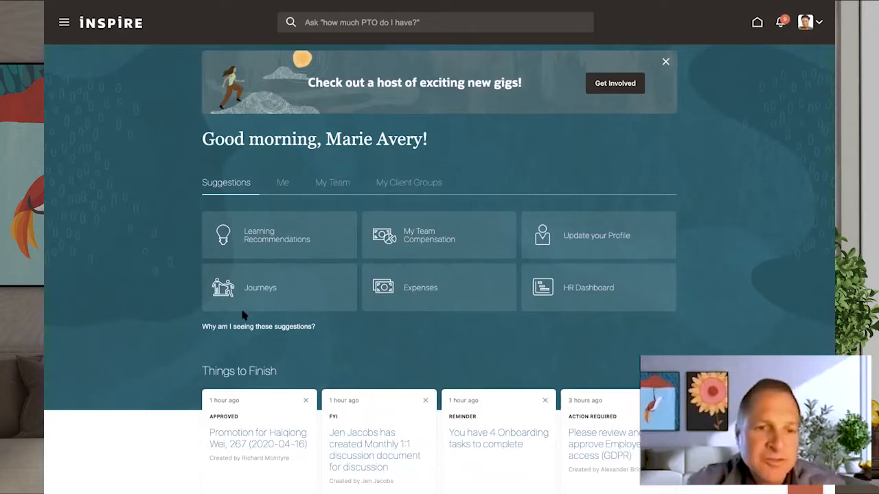
Step: Reveal why each home-page suggestion is recommended
left_click(258, 327)
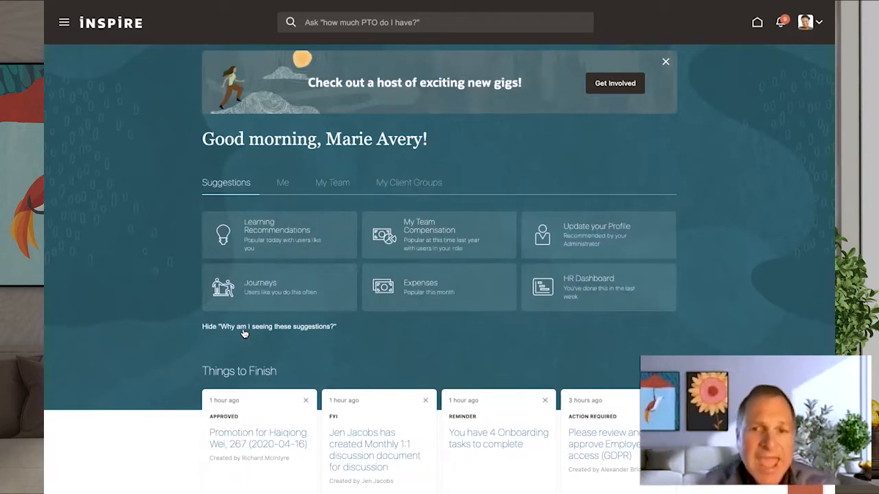
mouse_move(566, 335)
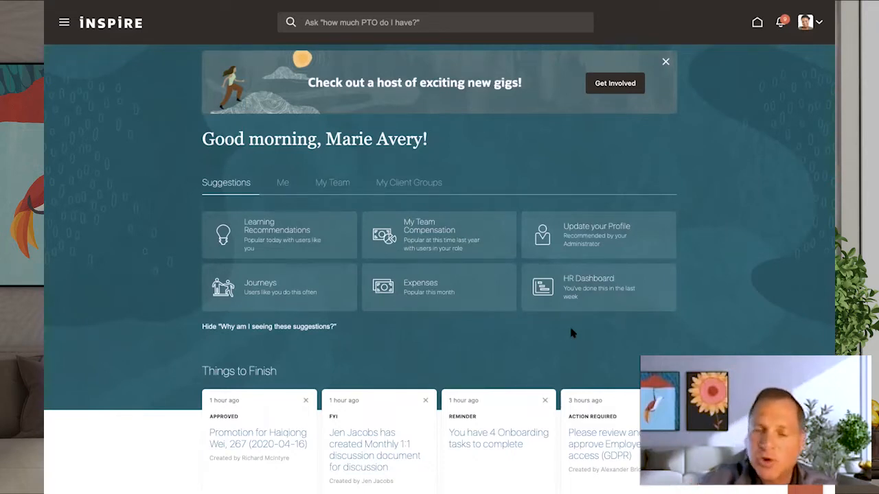
Step: View the HR Service Desk dashboard down to the Monthly Service Requests by Top 4 Categories chart
left_click(597, 287)
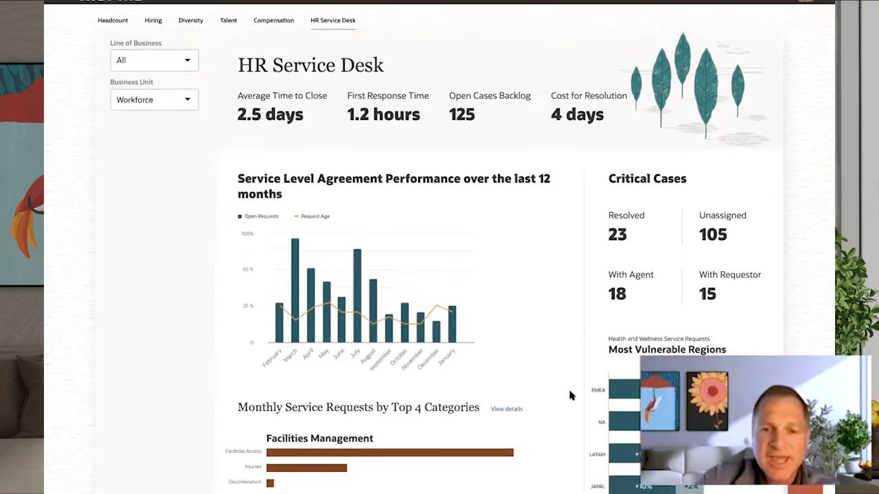
scroll("down", 3)
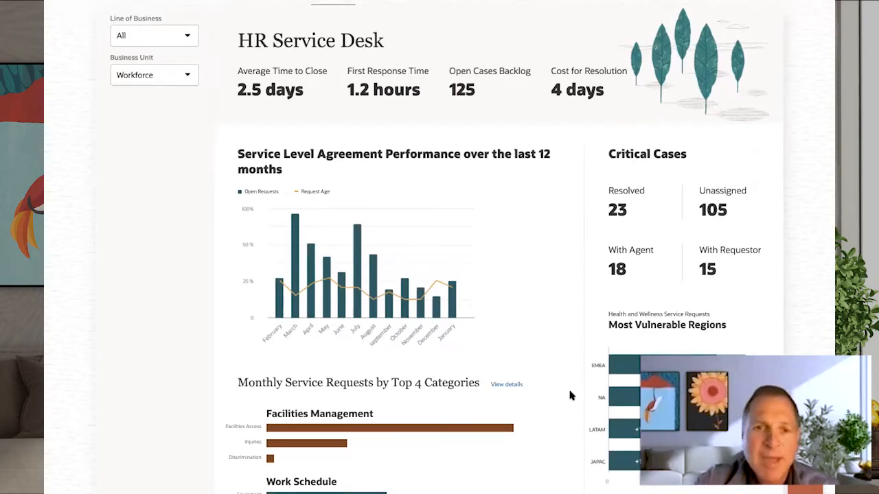
scroll("down", 3)
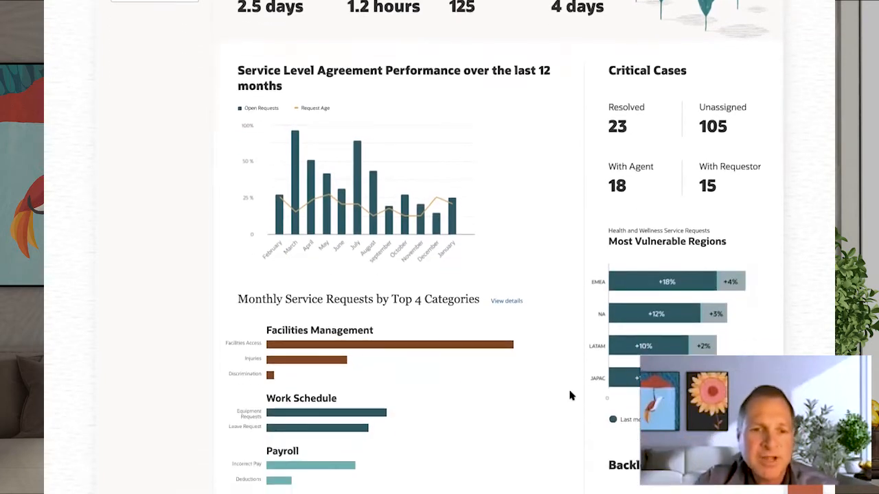
scroll("down", 3)
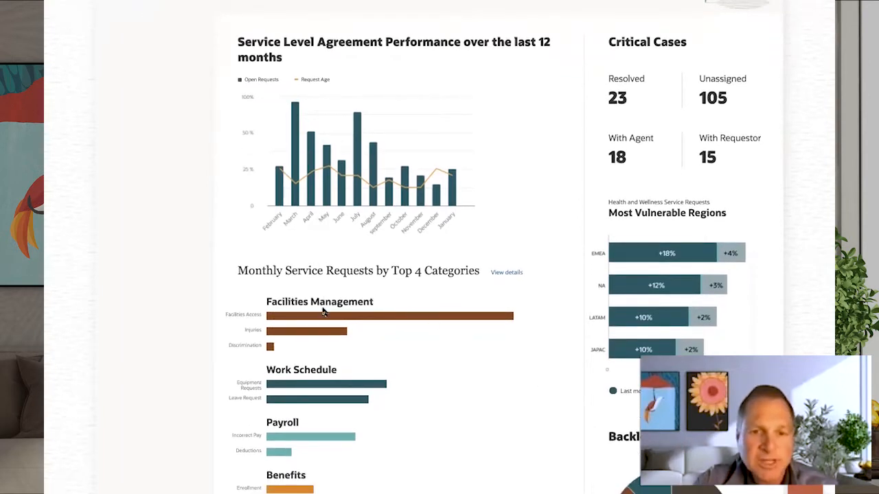
mouse_move(327, 344)
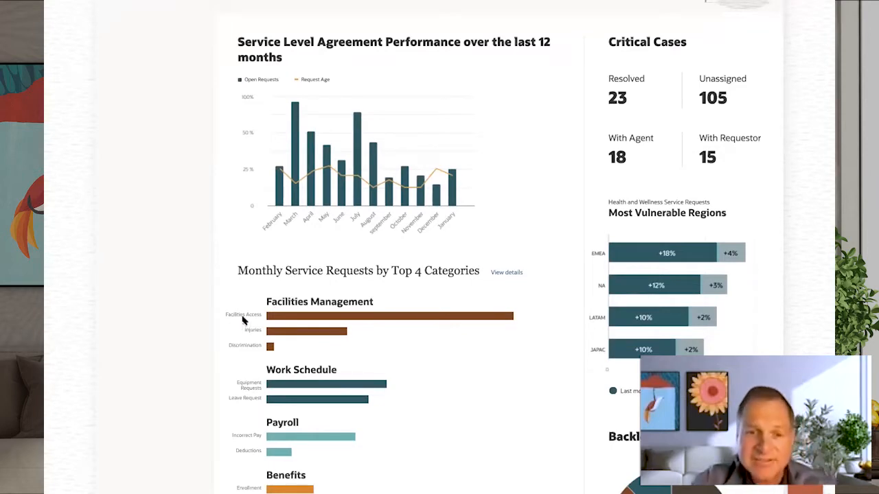
scroll("up", 3)
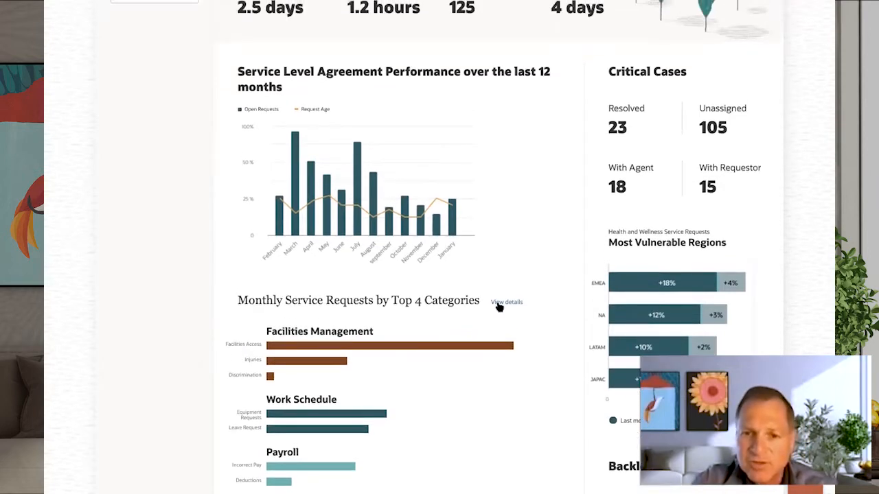
Step: Review the detailed Facilities Management help desk requests from the categories chart
left_click(505, 302)
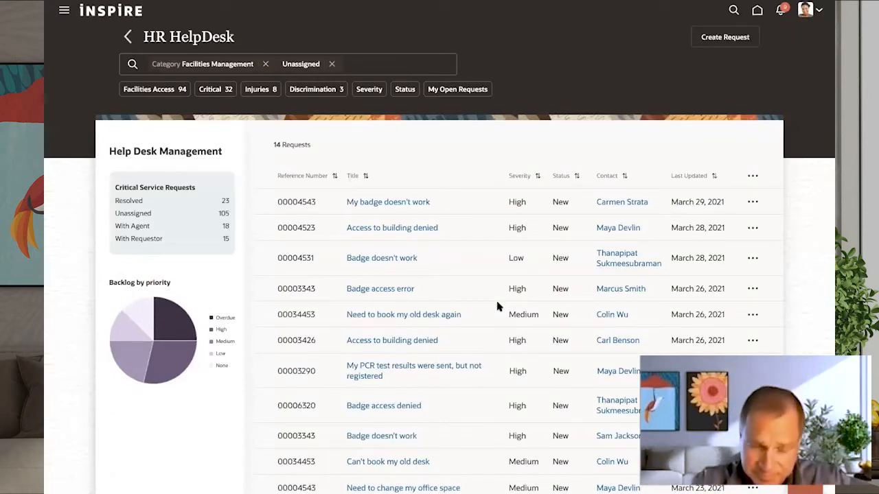
mouse_move(599, 291)
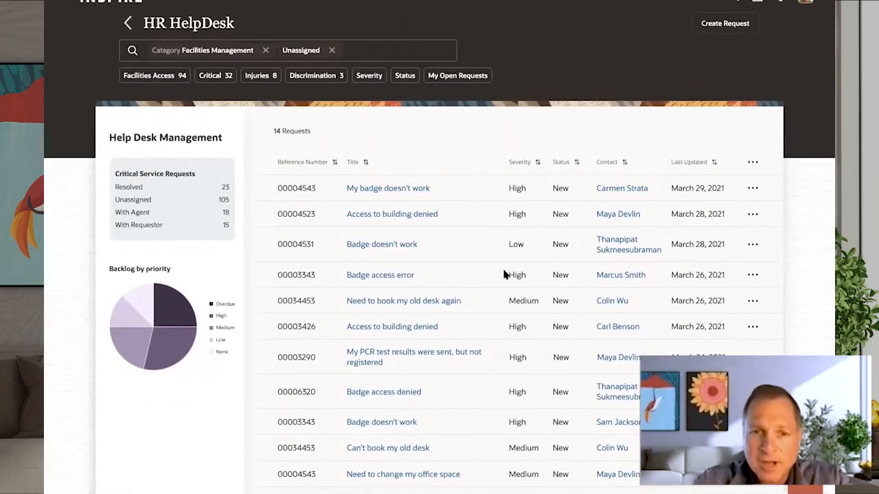
mouse_move(423, 293)
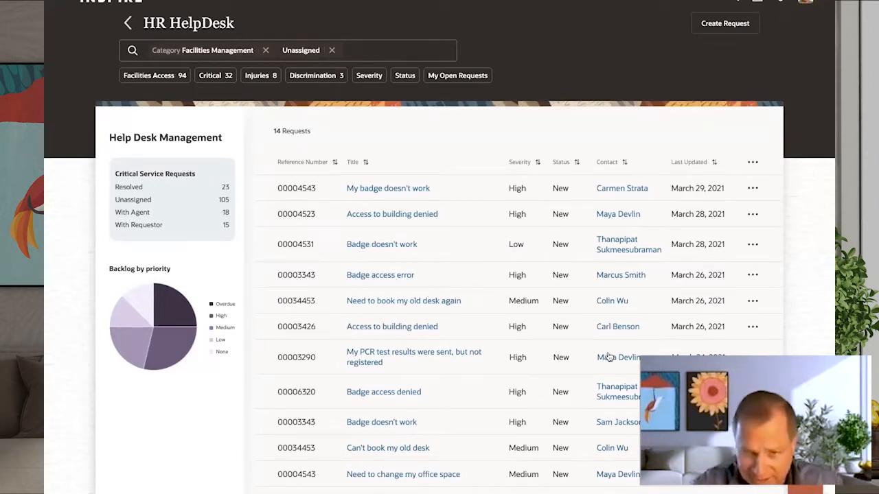
scroll("up", 3)
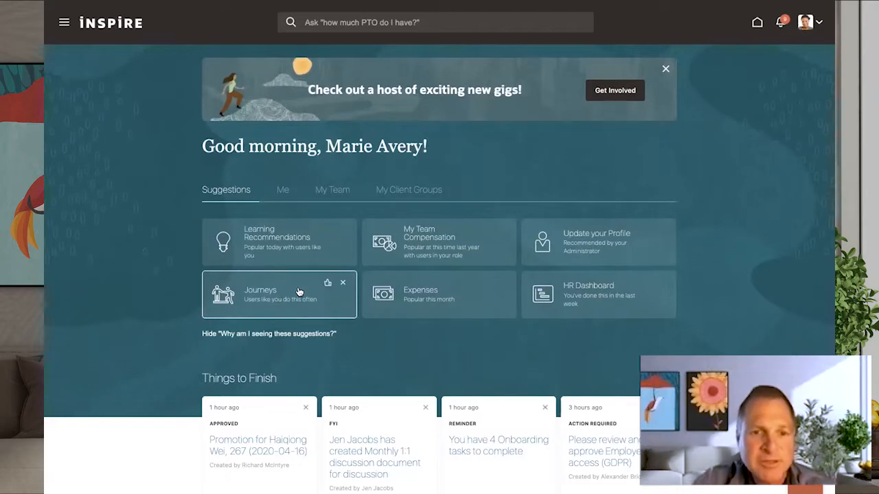
Step: Go to My Journeys from the Journeys suggestion tile
left_click(261, 289)
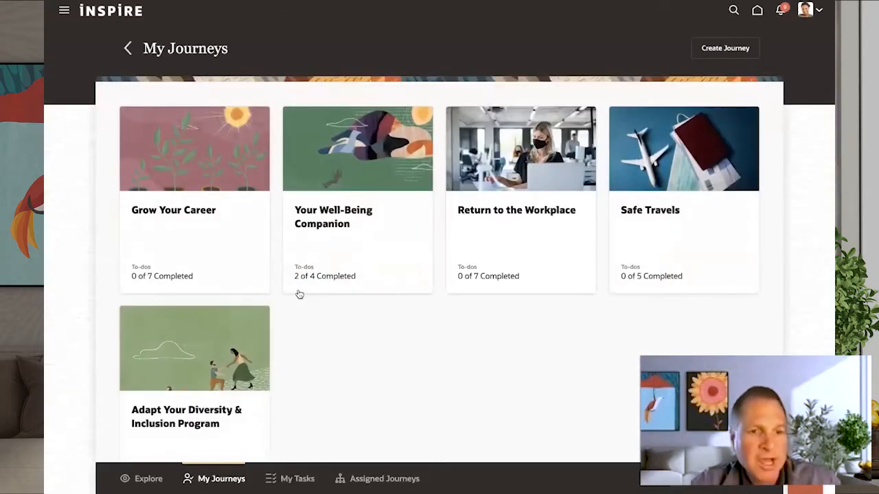
mouse_move(354, 338)
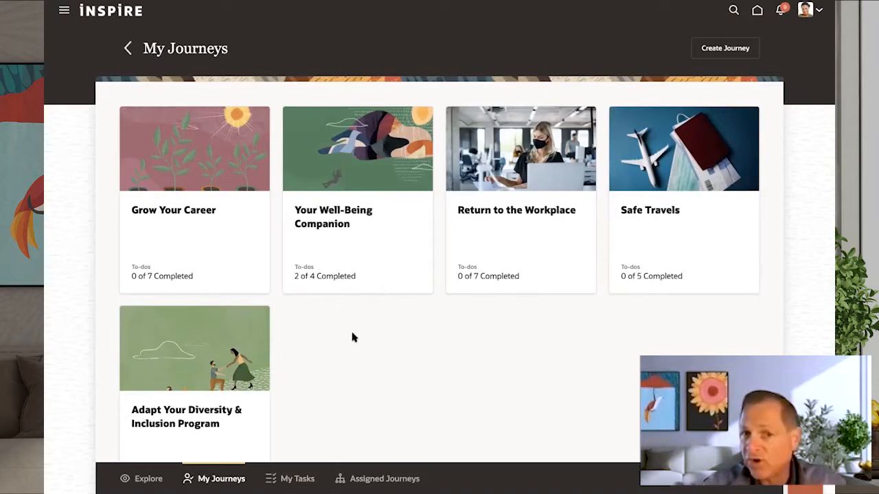
mouse_move(181, 456)
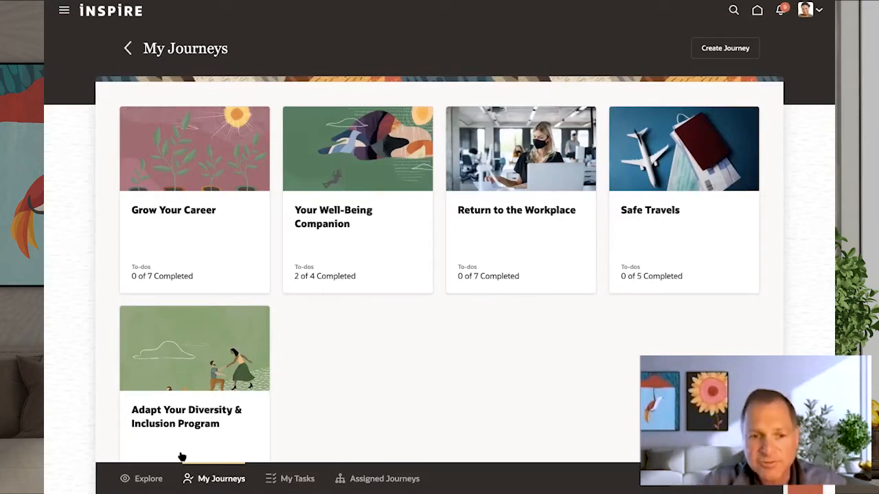
Step: Browse the Explore catalogue of 12 available journeys
left_click(148, 478)
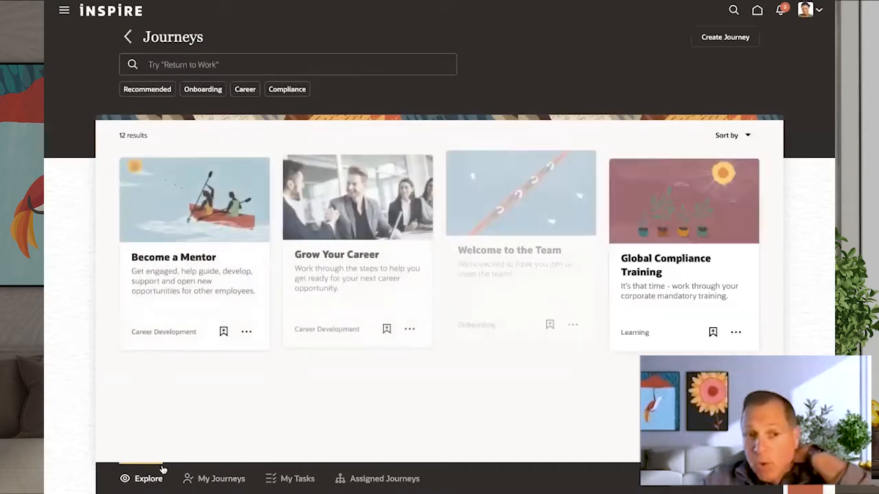
scroll("down", 3)
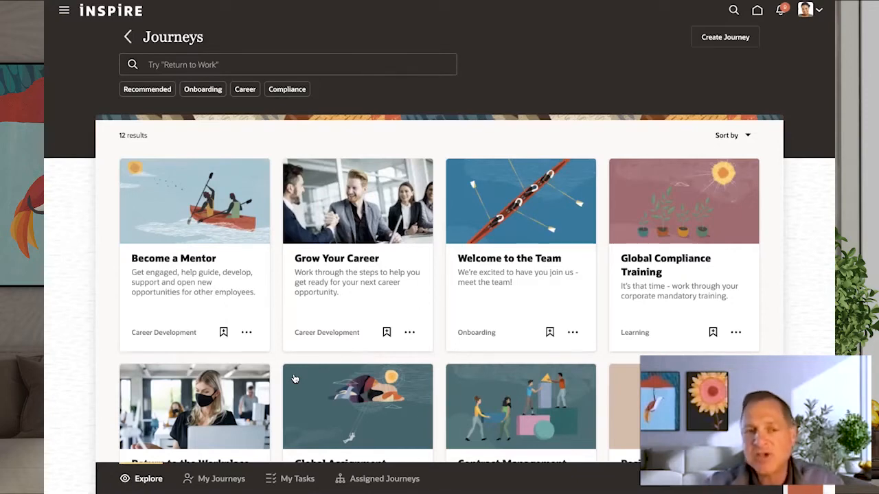
scroll("down", 3)
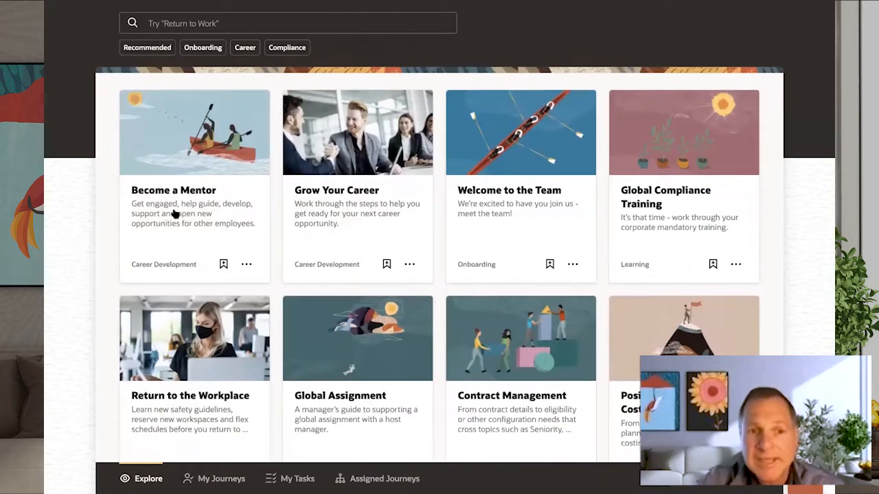
mouse_move(335, 230)
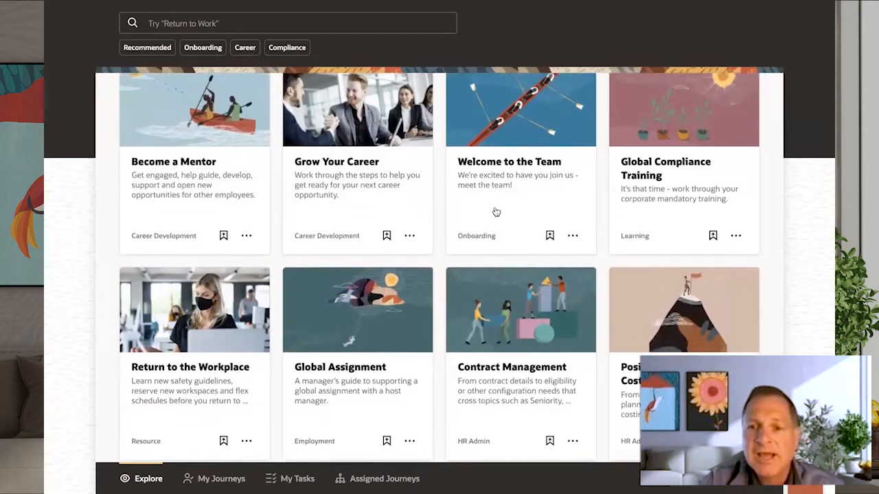
scroll("down", 3)
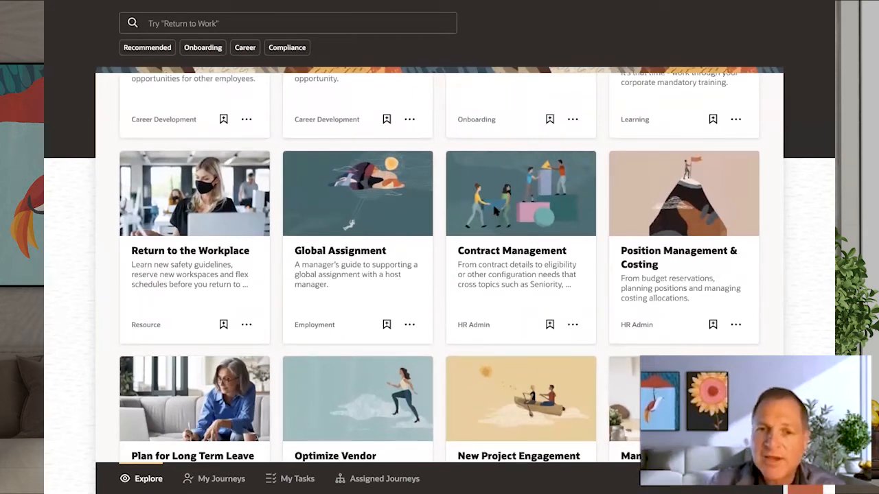
mouse_move(550, 274)
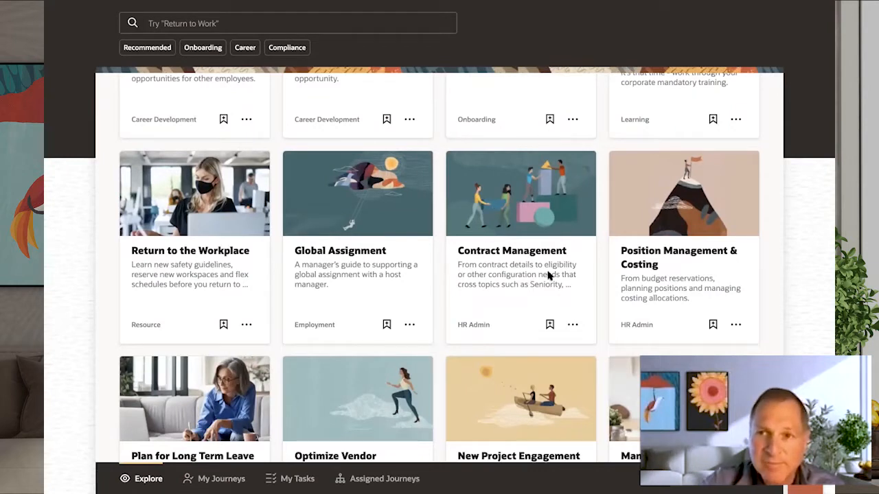
mouse_move(541, 391)
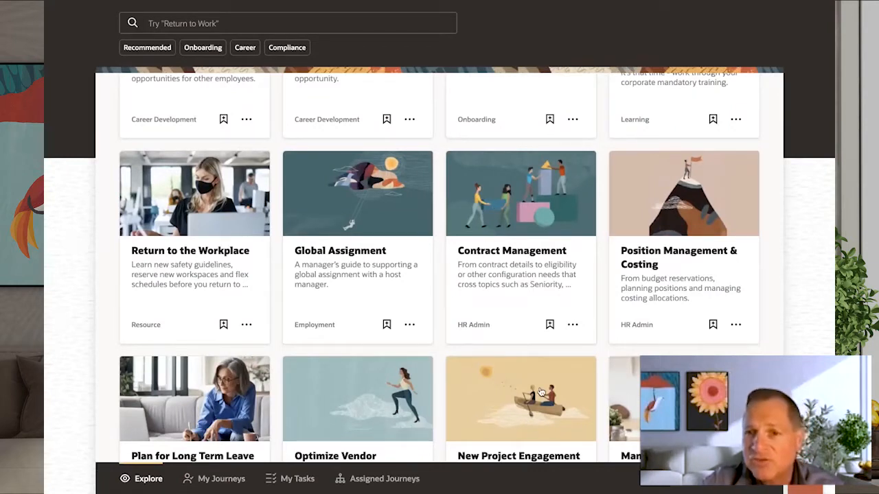
mouse_move(686, 284)
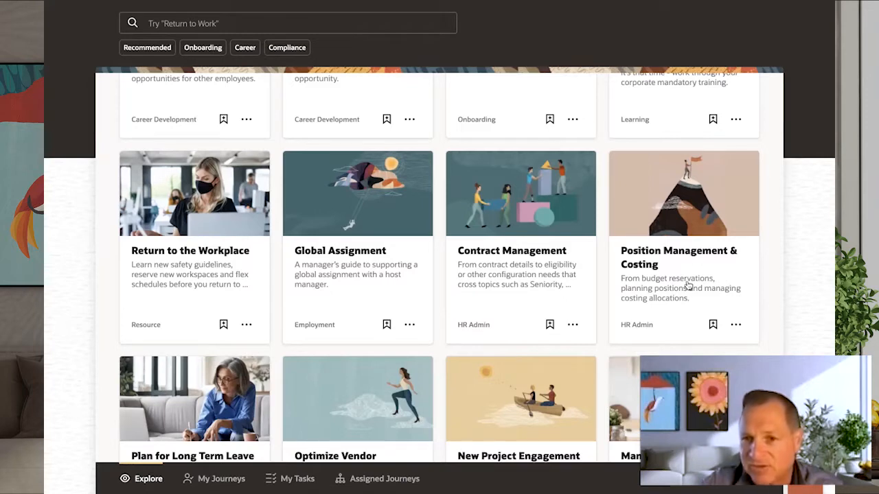
scroll("down", 3)
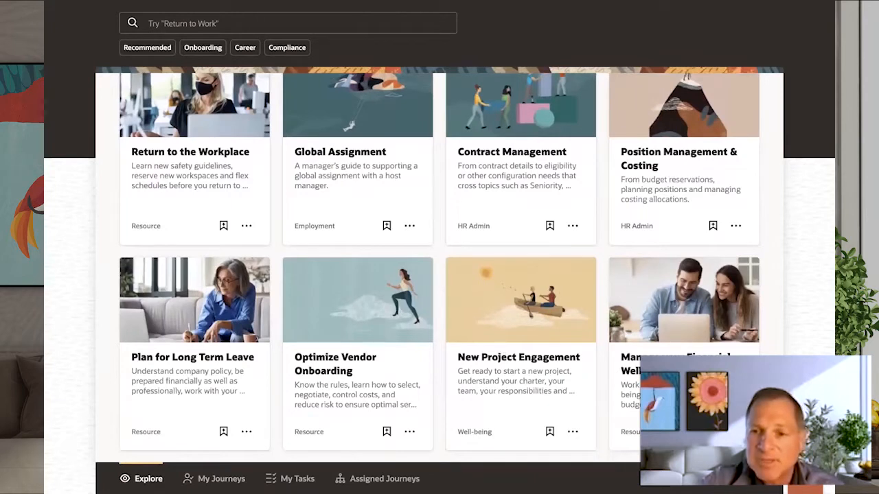
mouse_move(529, 385)
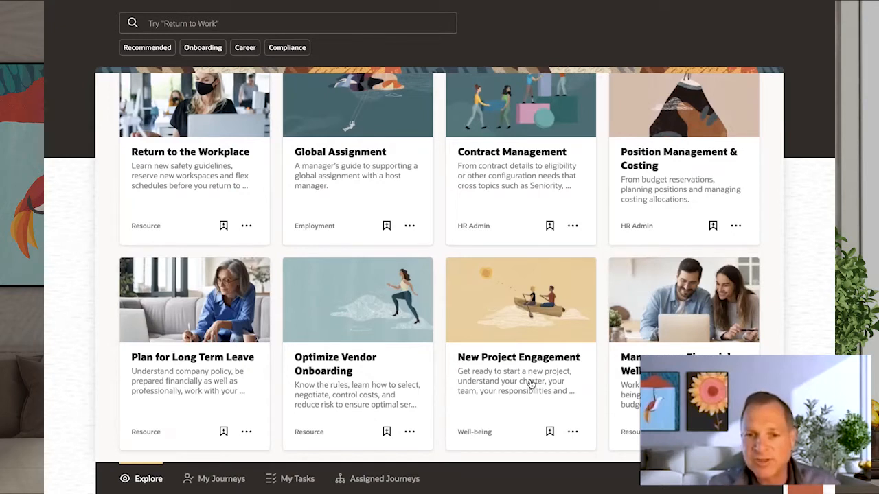
mouse_move(153, 356)
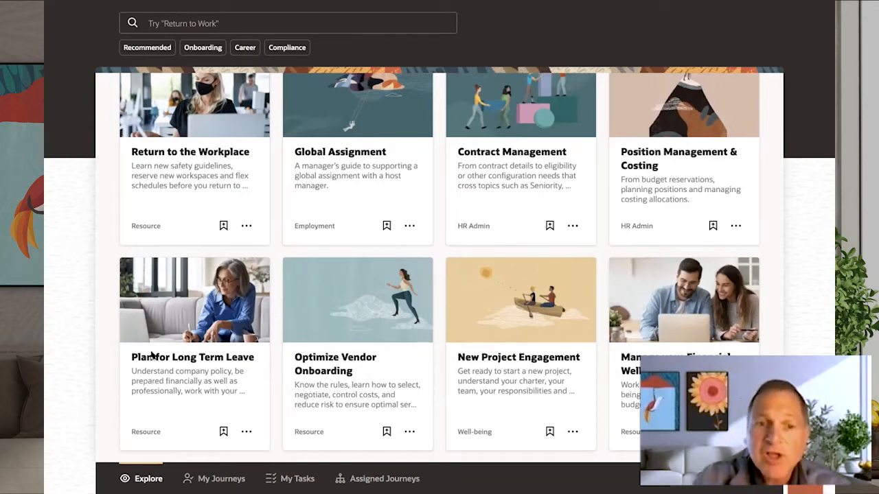
Step: Return to My Journeys from the Explore catalogue
left_click(221, 478)
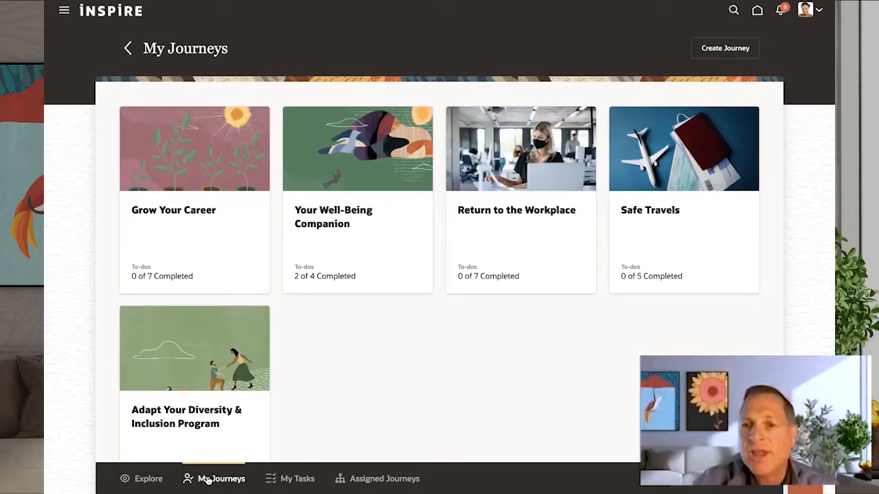
mouse_move(203, 307)
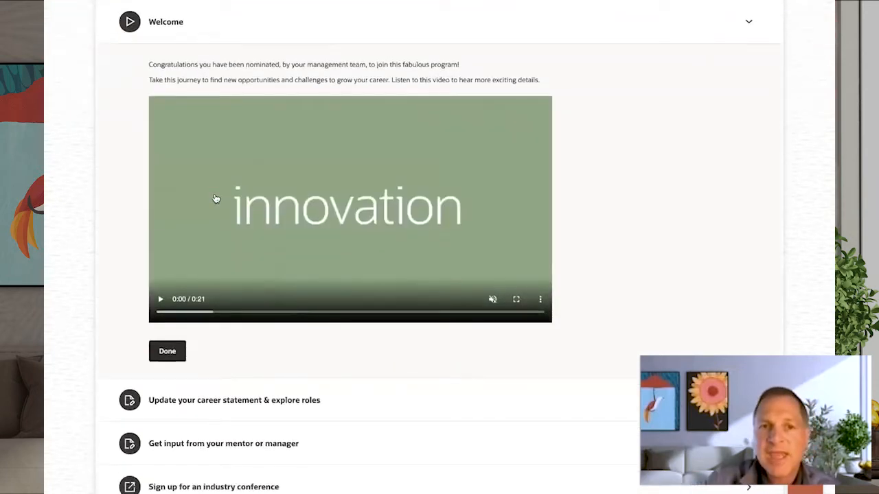
Step: Scroll to the top of the Grow Your Career to-do list
scroll("up", 3)
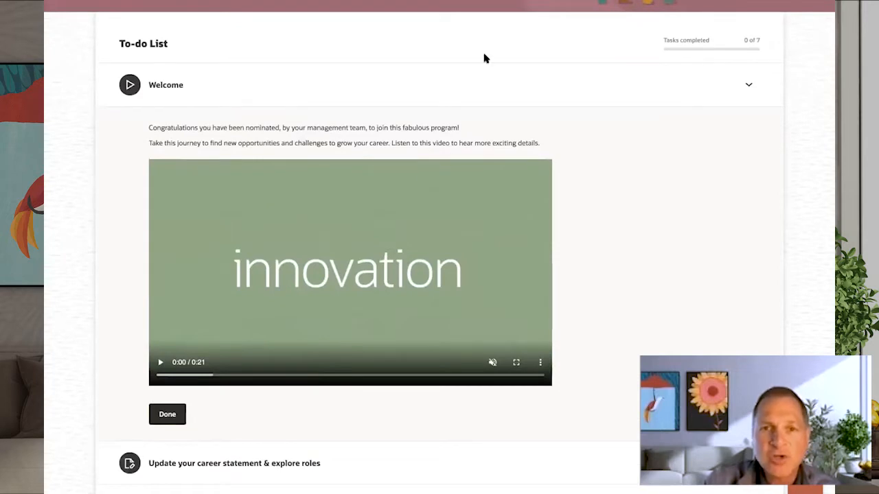
mouse_move(464, 17)
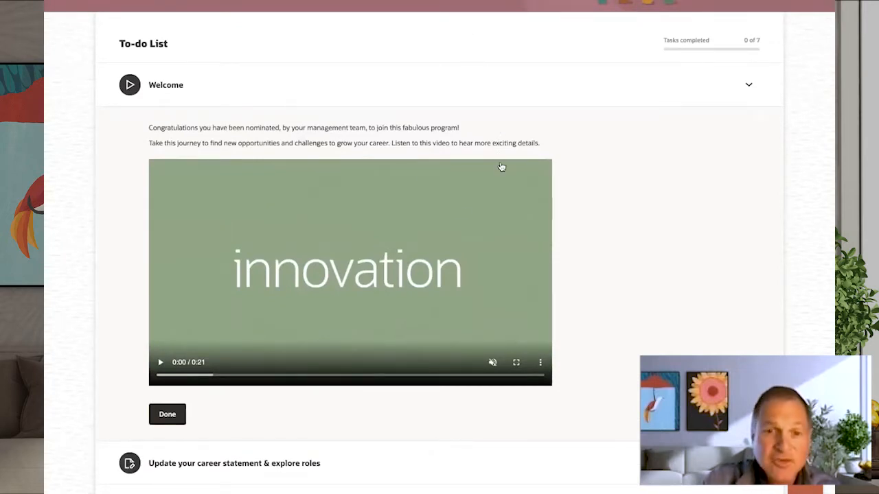
mouse_move(113, 322)
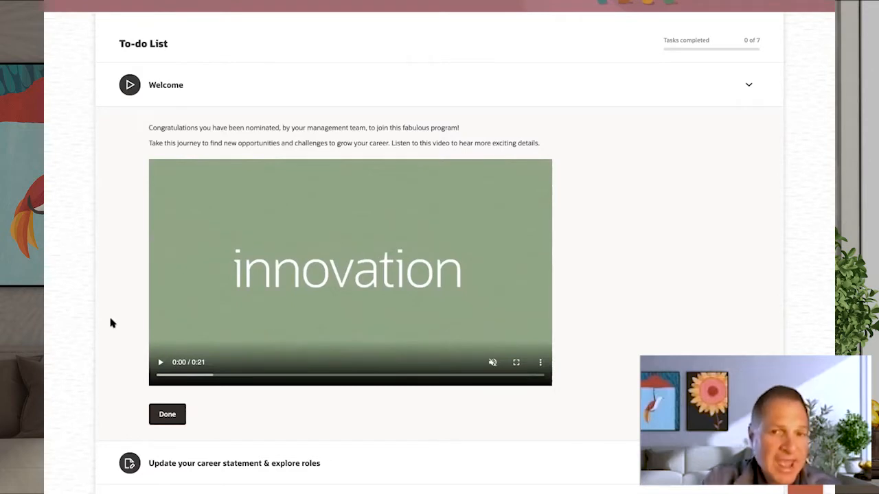
mouse_move(130, 337)
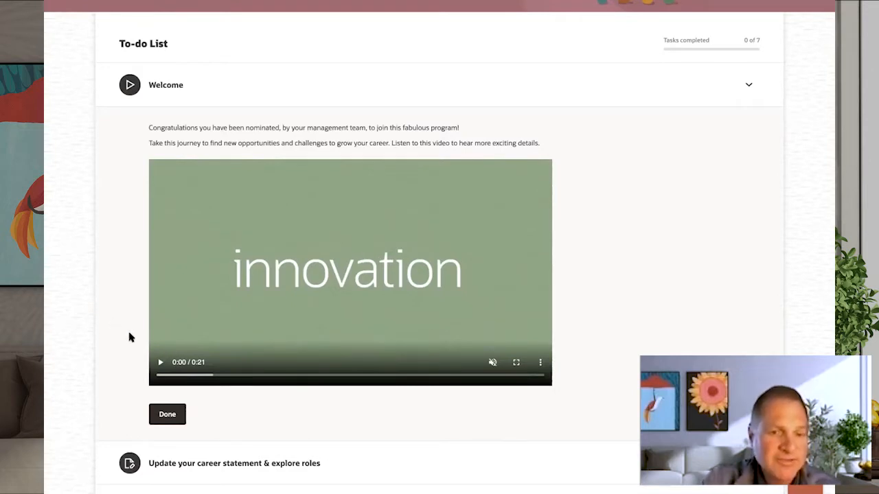
mouse_move(352, 256)
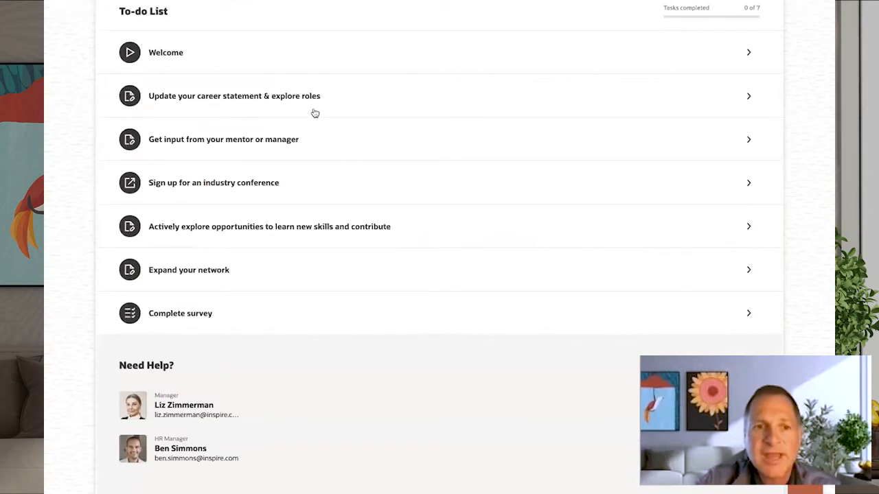
Step: Expand the 'Update your career statement & explore roles' task and go to Career Development
scroll("up", 3)
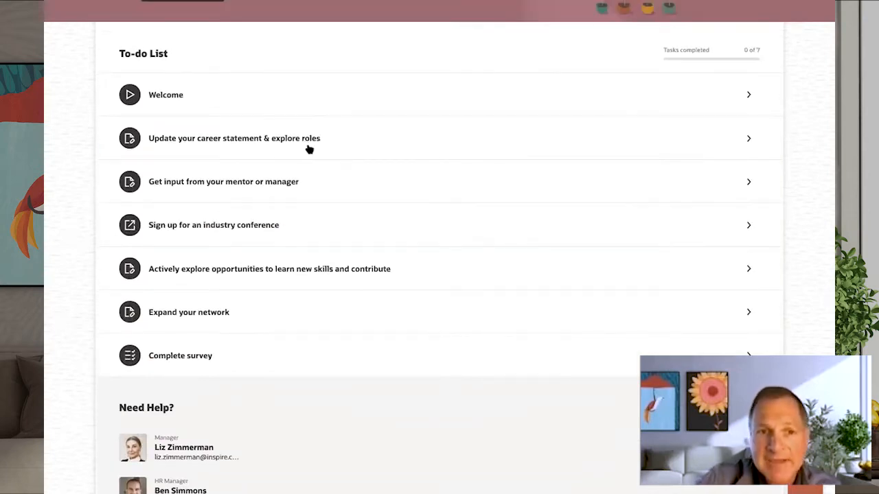
left_click(309, 142)
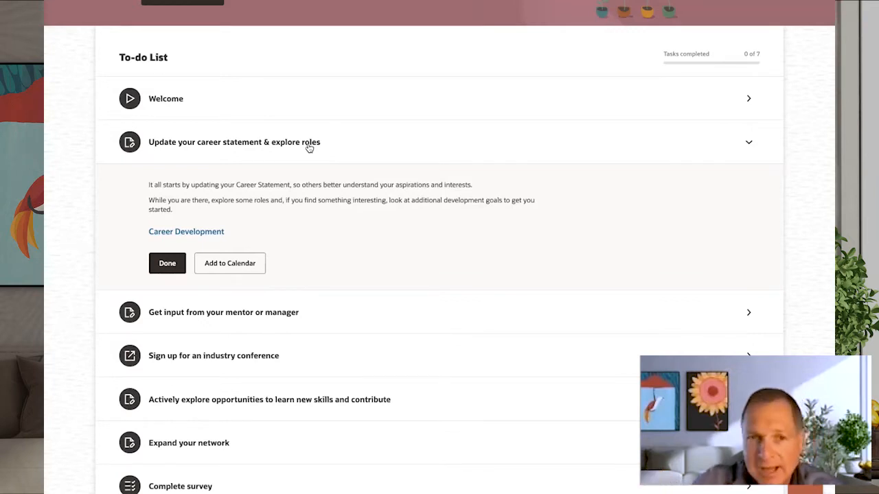
mouse_move(205, 232)
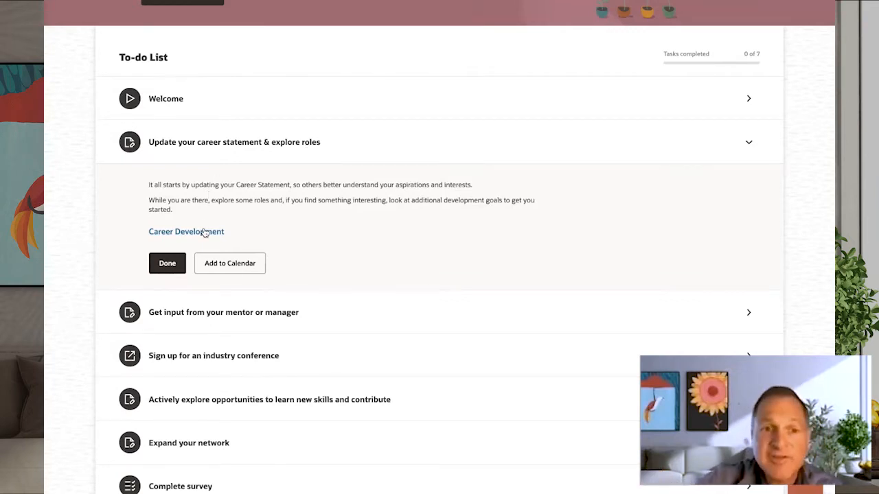
left_click(187, 231)
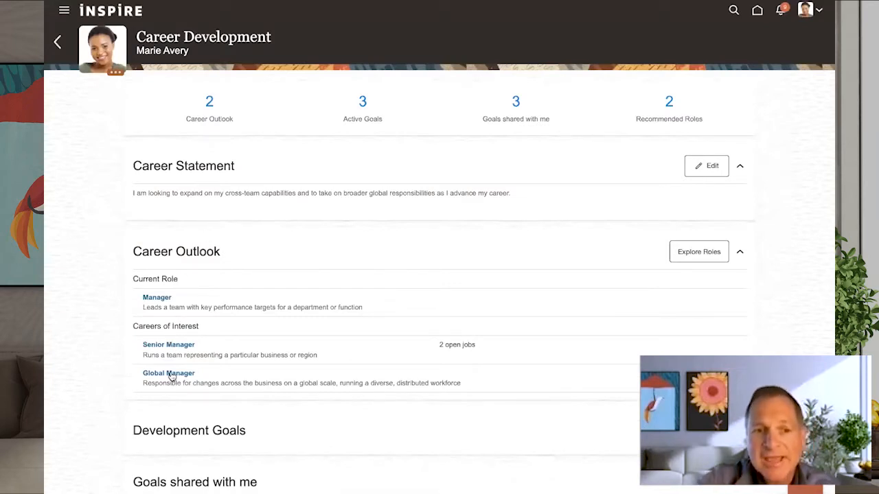
Step: Review the Senior Manager role details, then return to the Grow Your Career journey
left_click(167, 343)
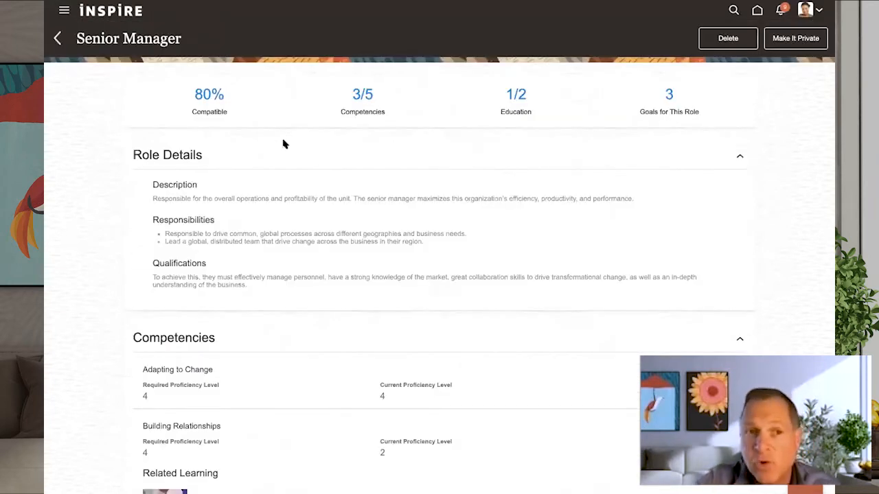
mouse_move(550, 252)
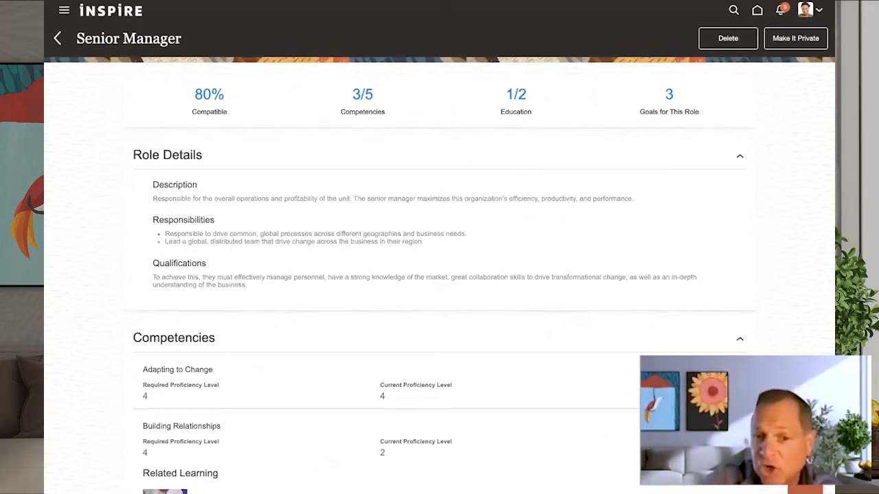
mouse_move(586, 369)
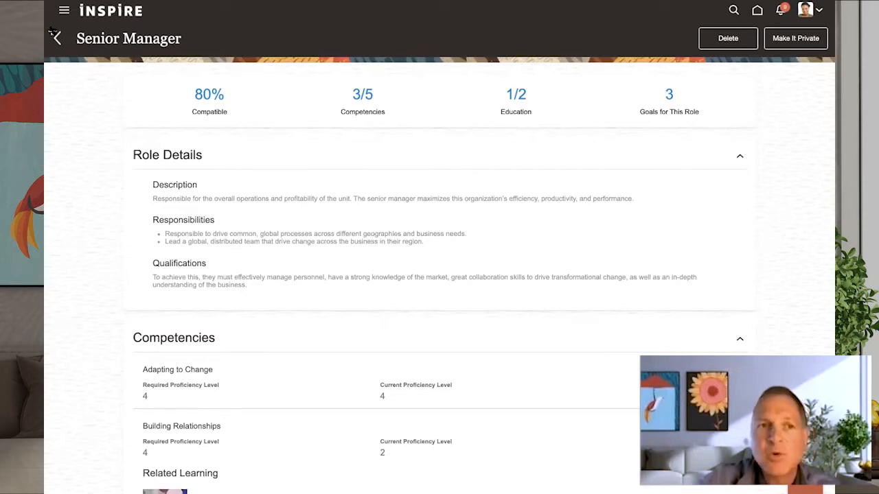
left_click(55, 39)
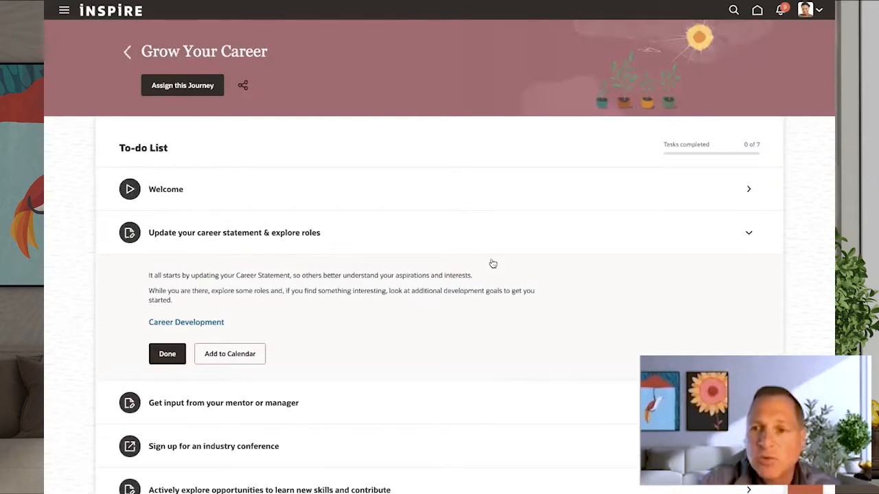
Step: Collapse the career statement task and go back to My Journeys
left_click(748, 232)
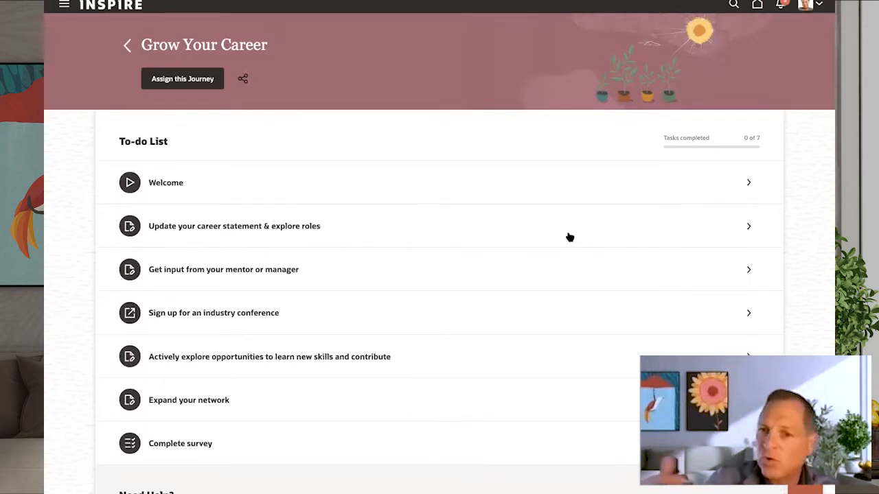
mouse_move(516, 228)
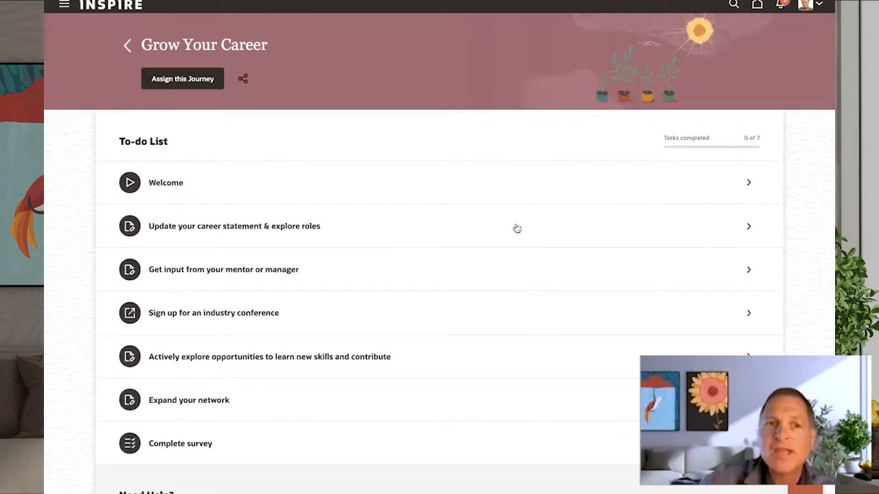
left_click(126, 44)
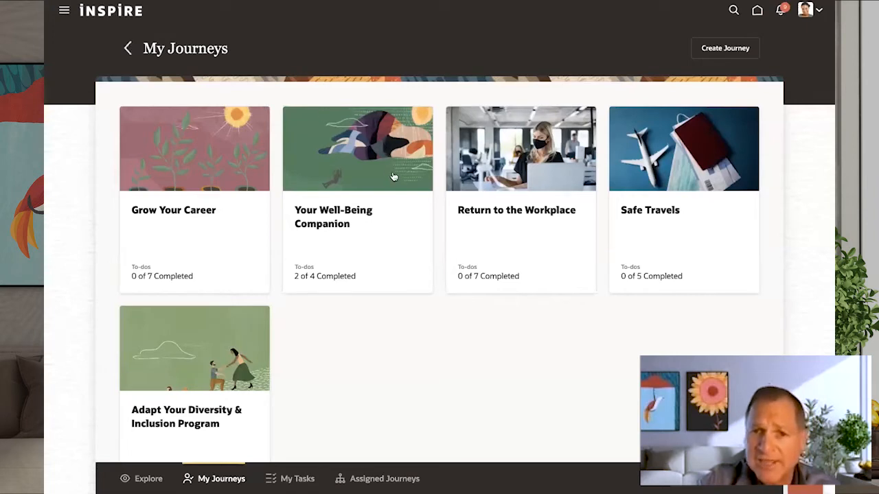
mouse_move(539, 234)
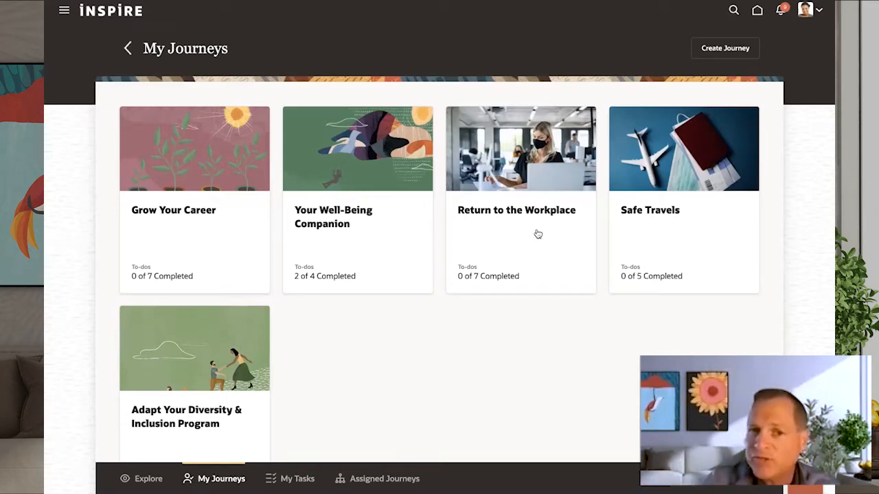
Step: Open the Return to the Workplace journey card from My Journeys
left_click(521, 199)
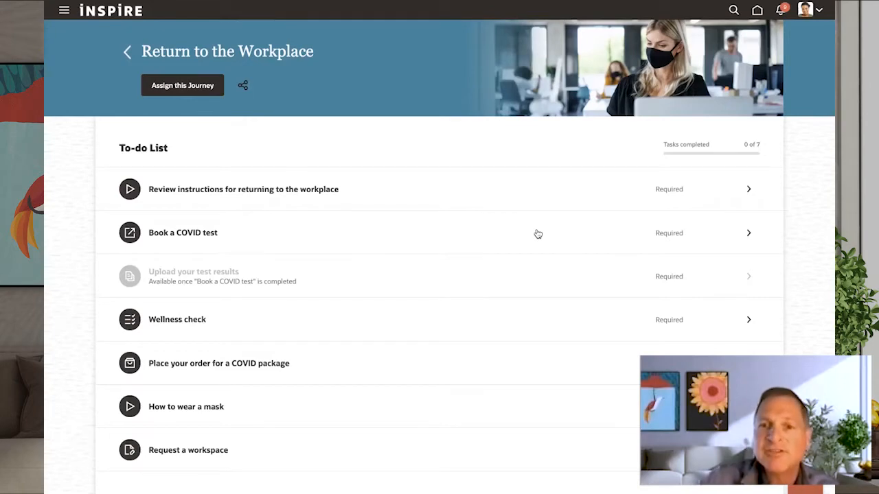
left_click(243, 189)
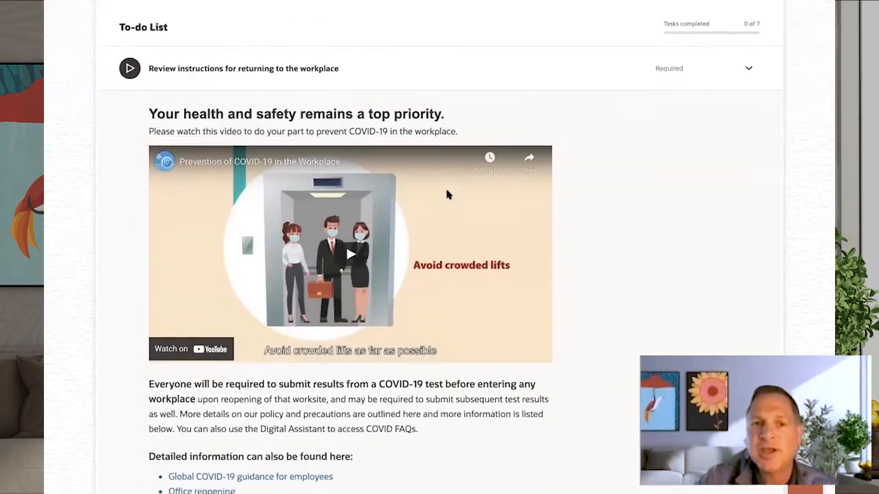
scroll("up", 3)
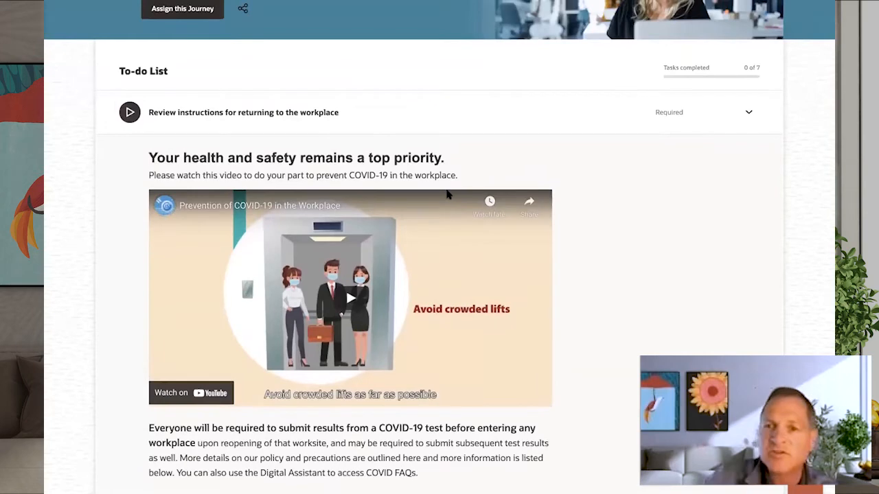
mouse_move(349, 298)
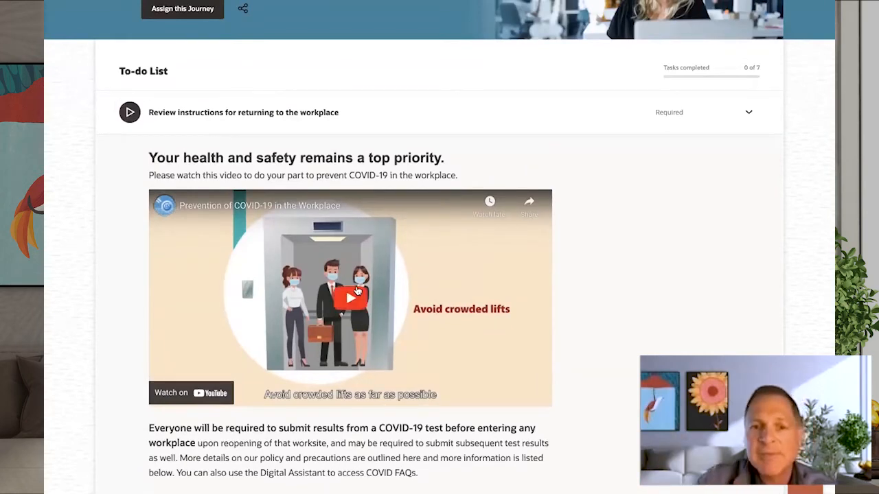
left_click(349, 297)
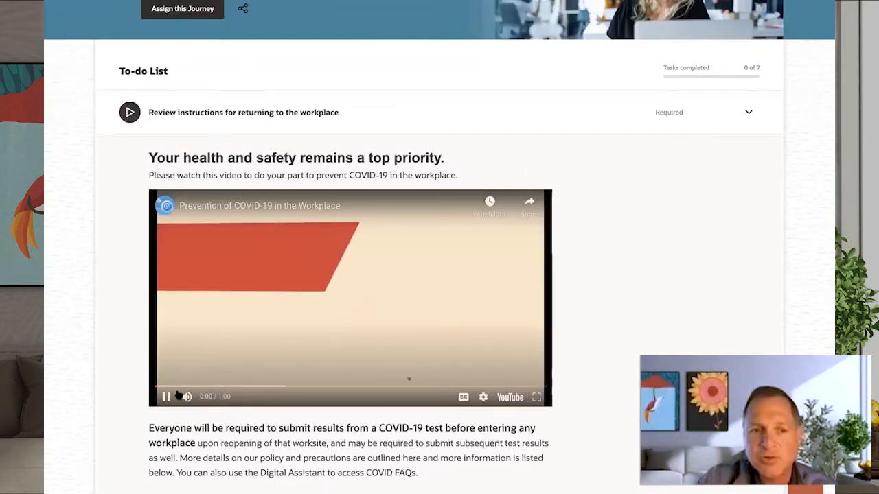
left_click(165, 396)
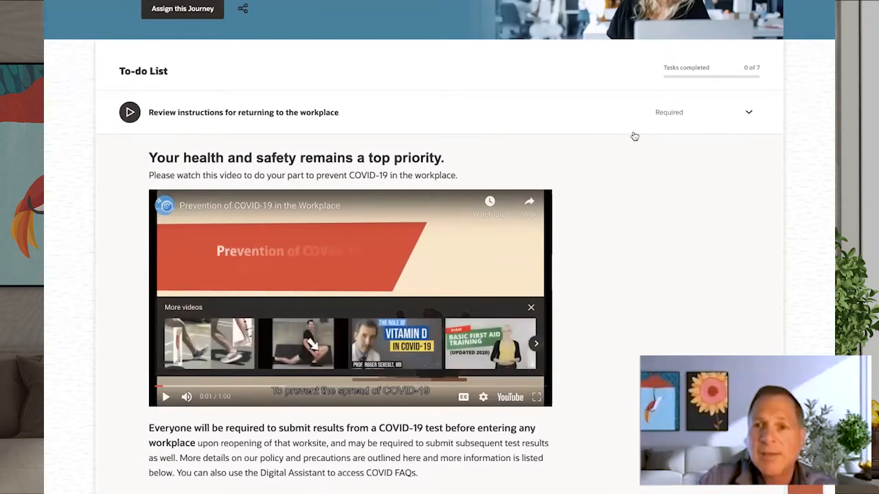
left_click(747, 112)
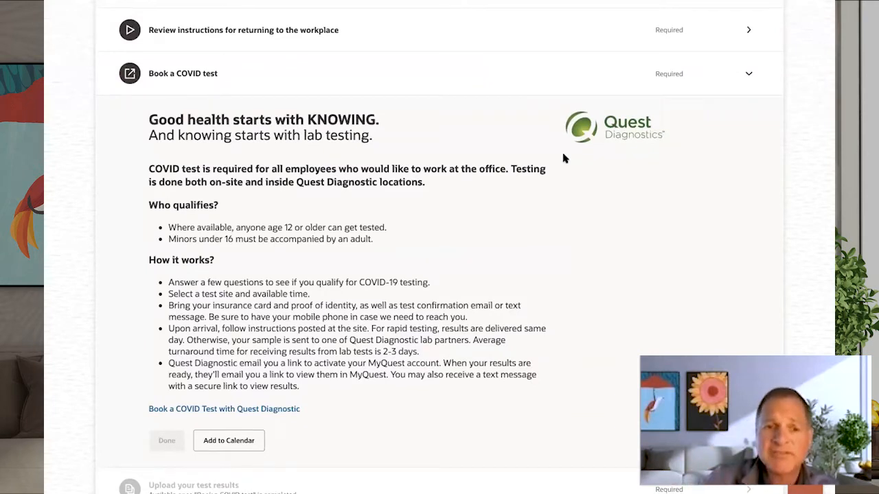
mouse_move(273, 412)
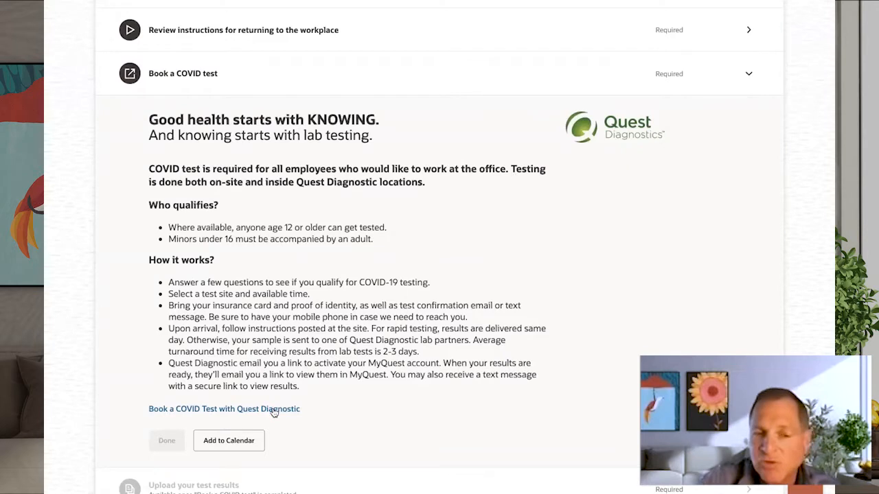
mouse_move(287, 421)
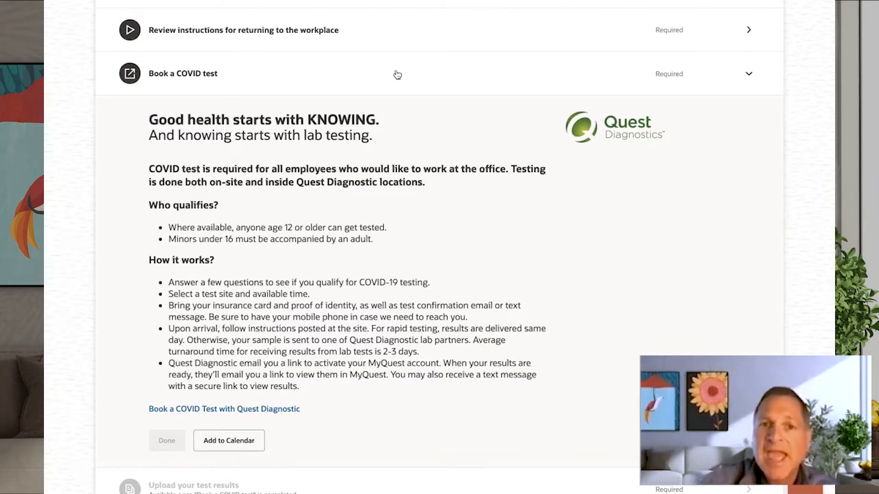
left_click(749, 74)
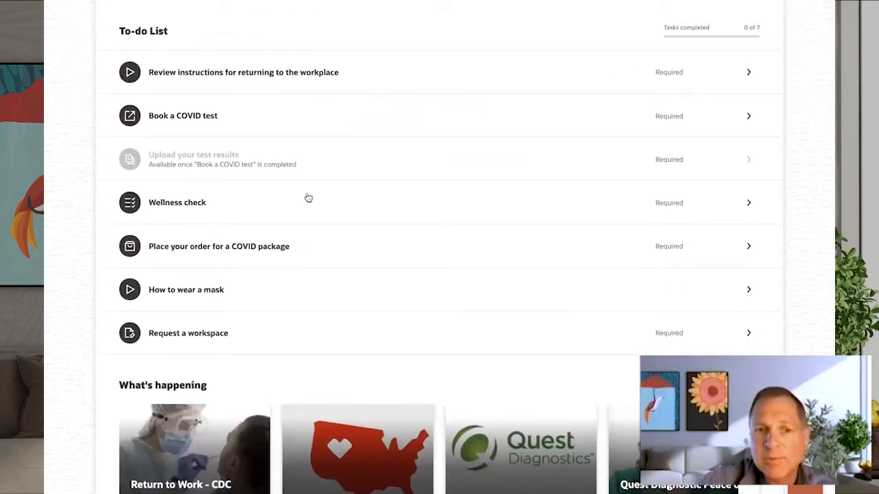
Step: Answer No to every Wellness check question and complete it, then collapse the COVID package task
left_click(177, 202)
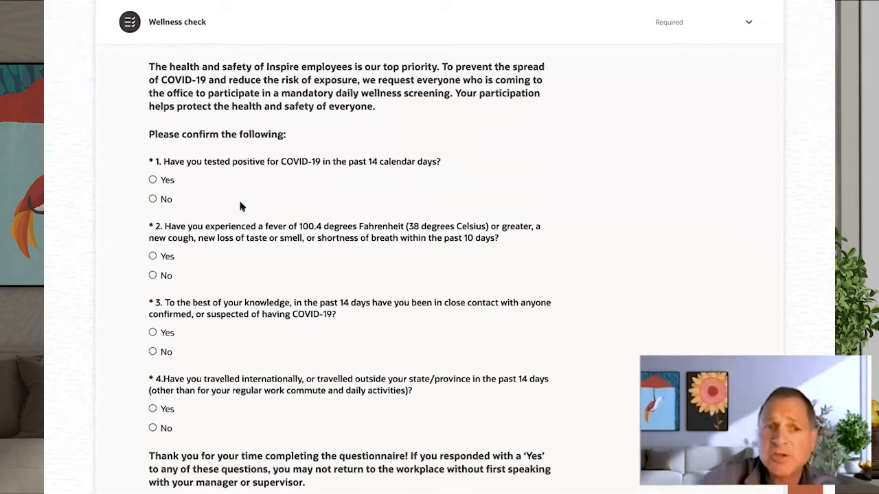
left_click(153, 266)
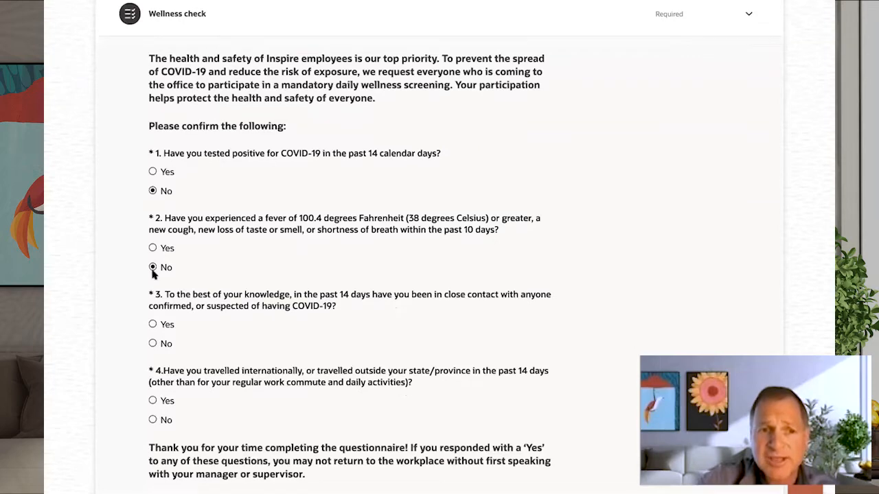
left_click(153, 343)
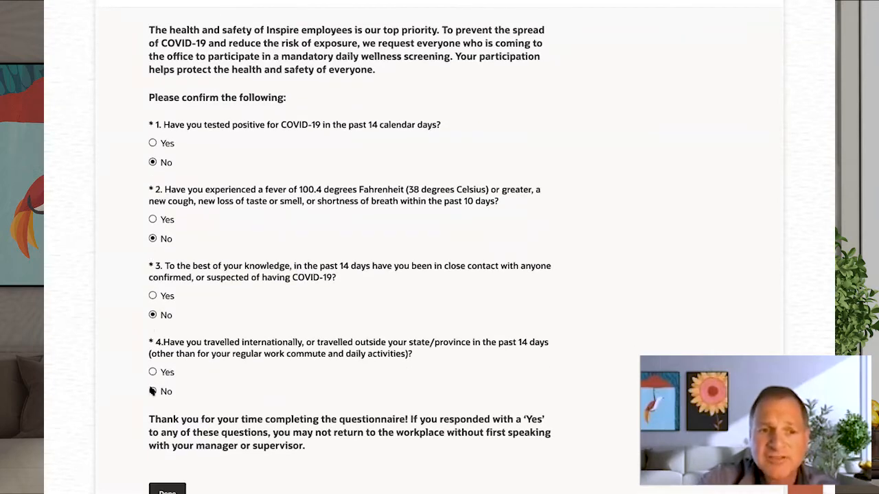
scroll("down", 3)
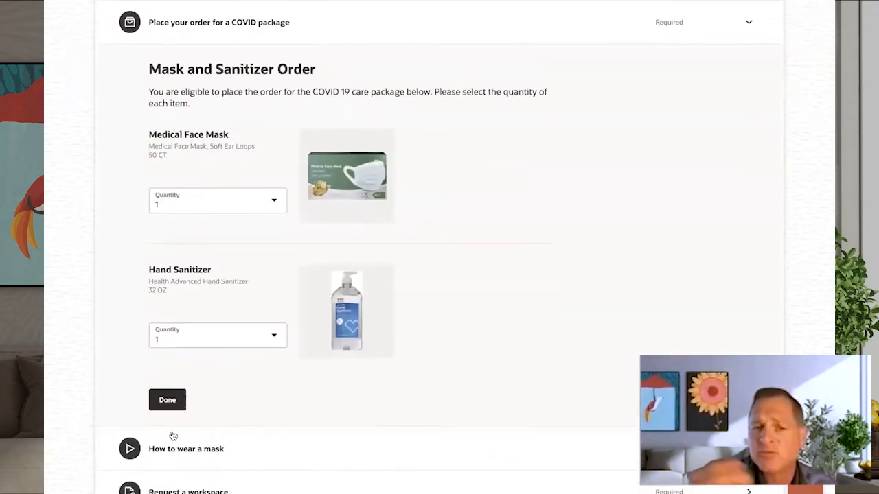
mouse_move(495, 39)
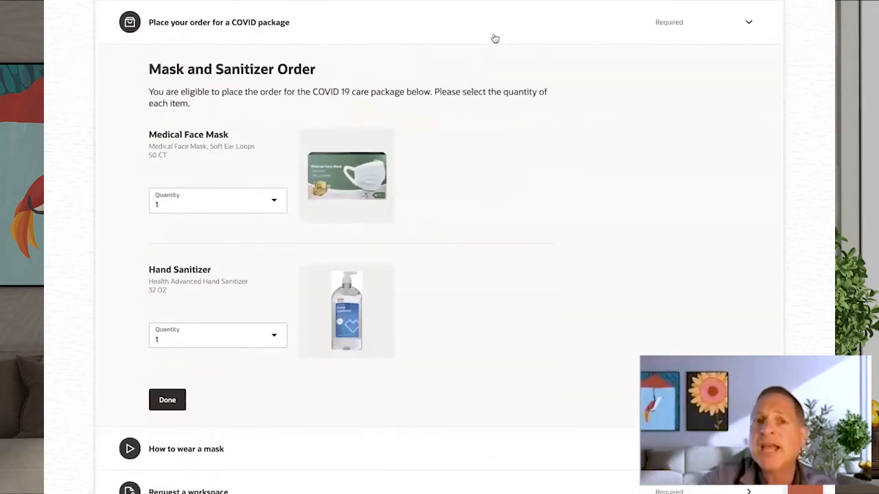
left_click(168, 399)
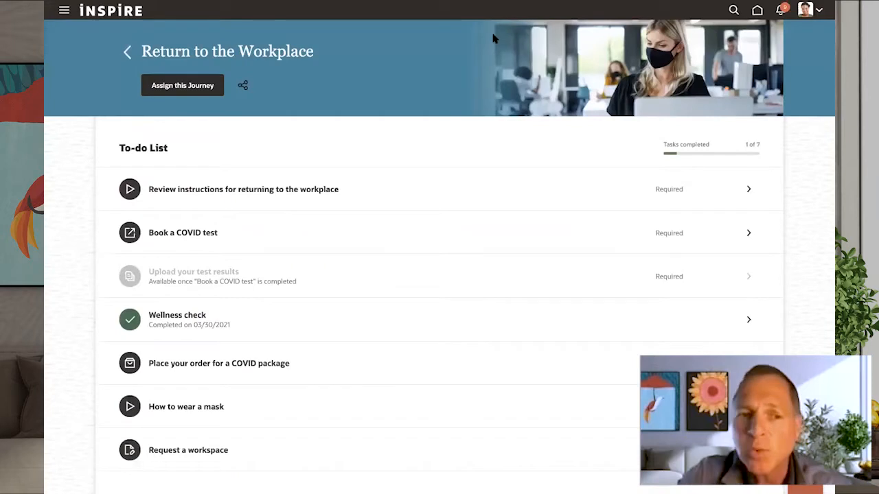
mouse_move(489, 85)
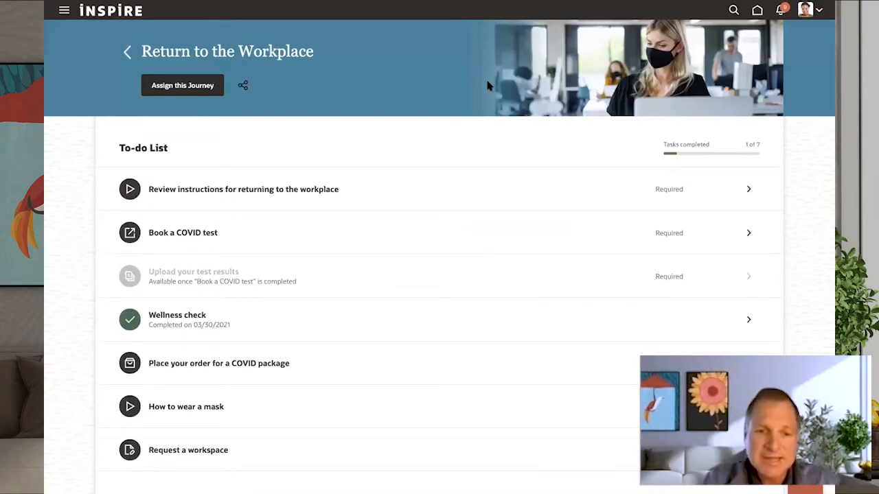
scroll("down", 3)
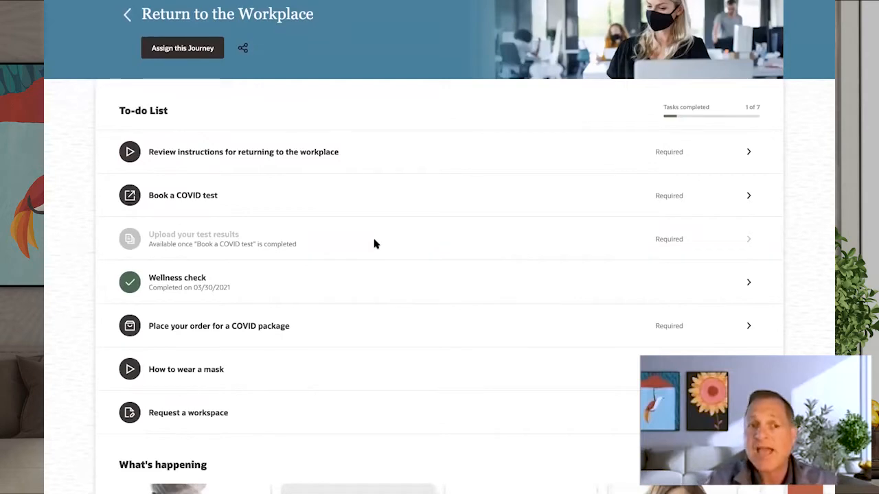
left_click(188, 412)
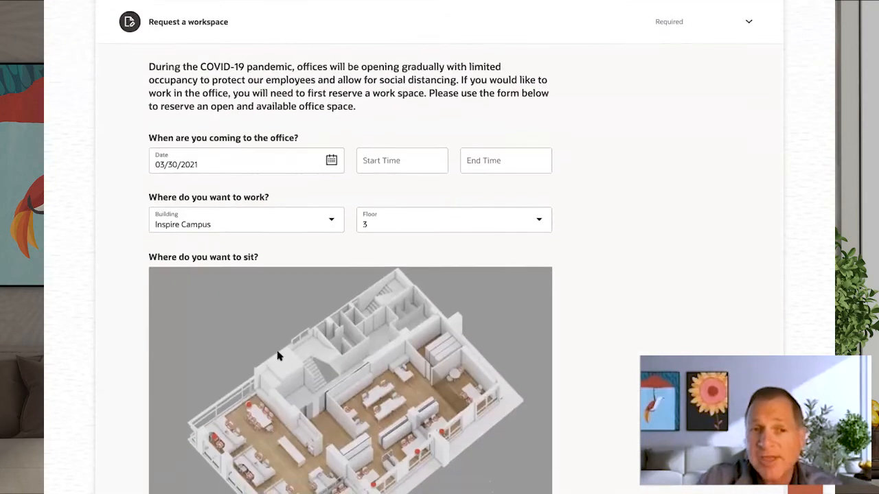
scroll("up", 3)
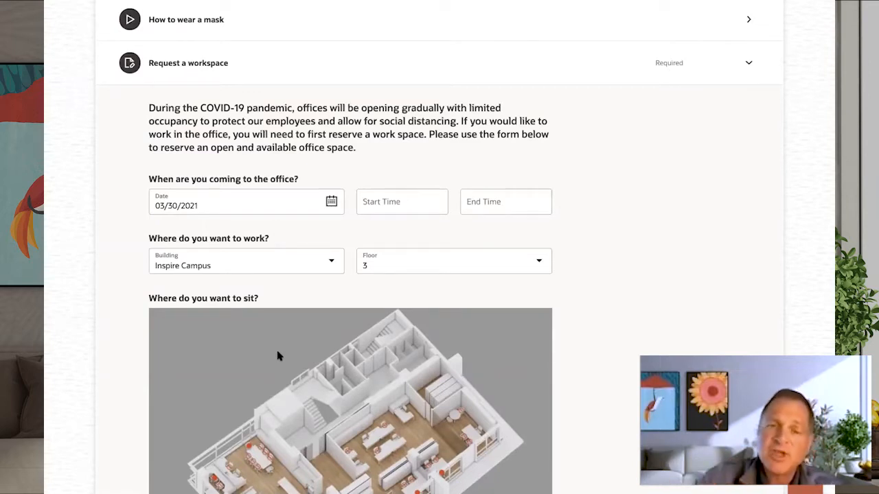
mouse_move(329, 236)
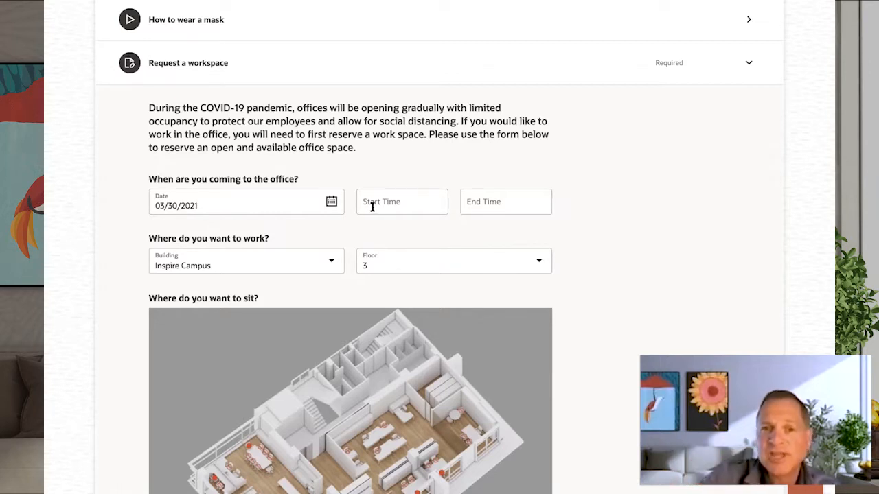
left_click(401, 200)
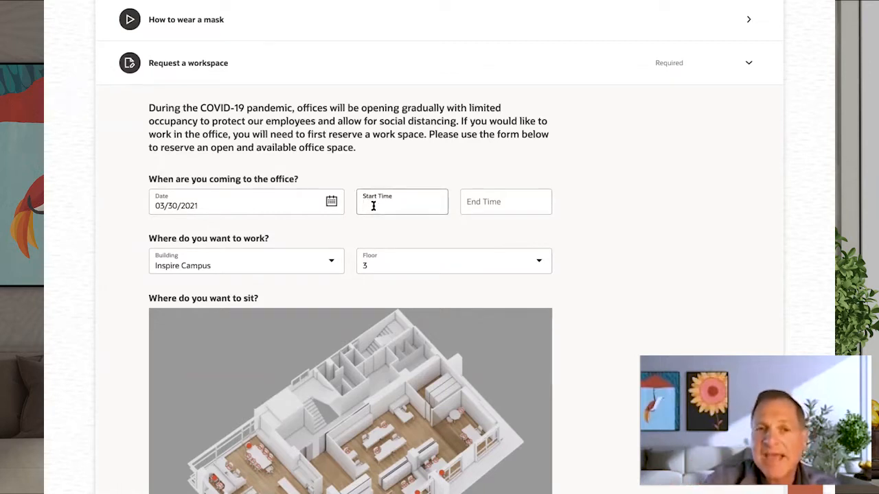
mouse_move(707, 113)
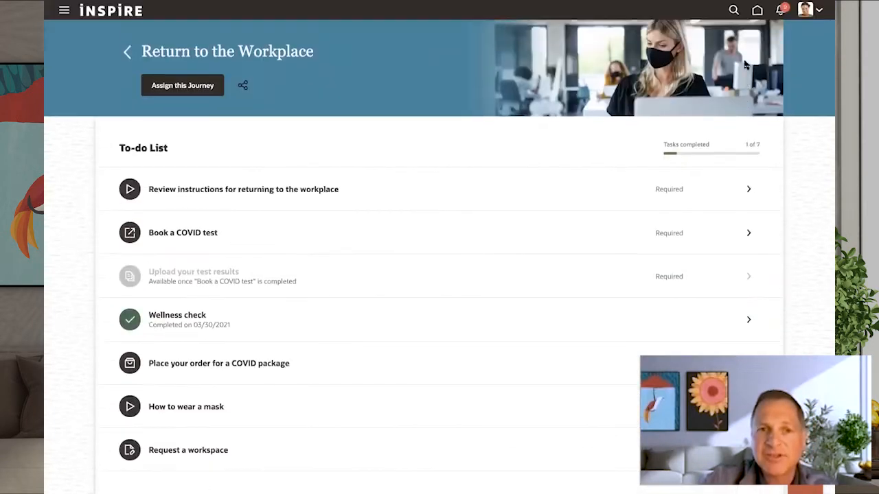
mouse_move(238, 184)
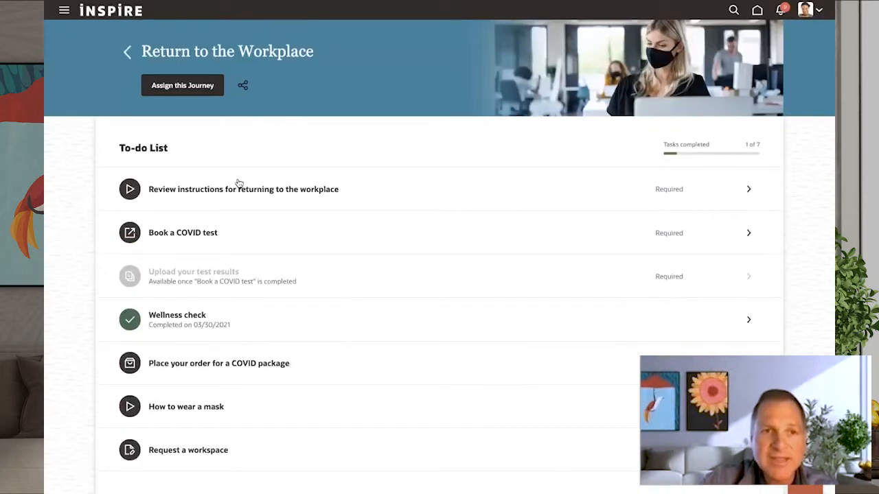
Step: Return to My Journeys and start a new blank journey
left_click(126, 51)
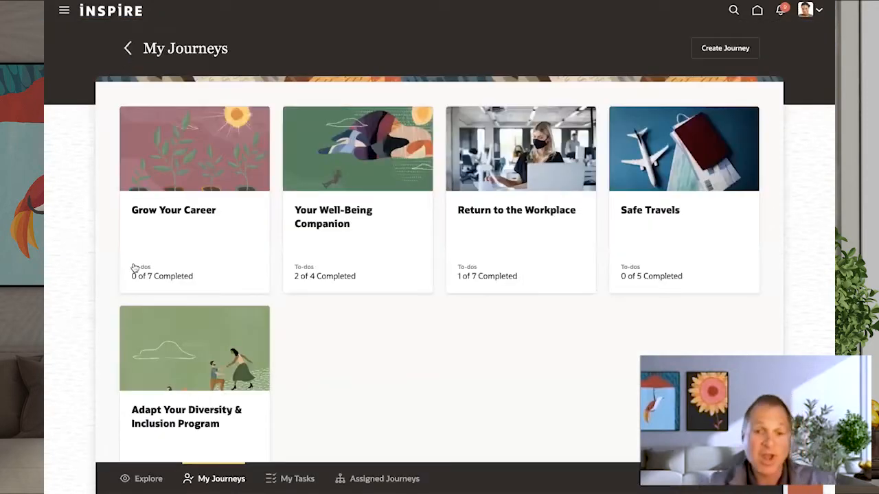
mouse_move(115, 381)
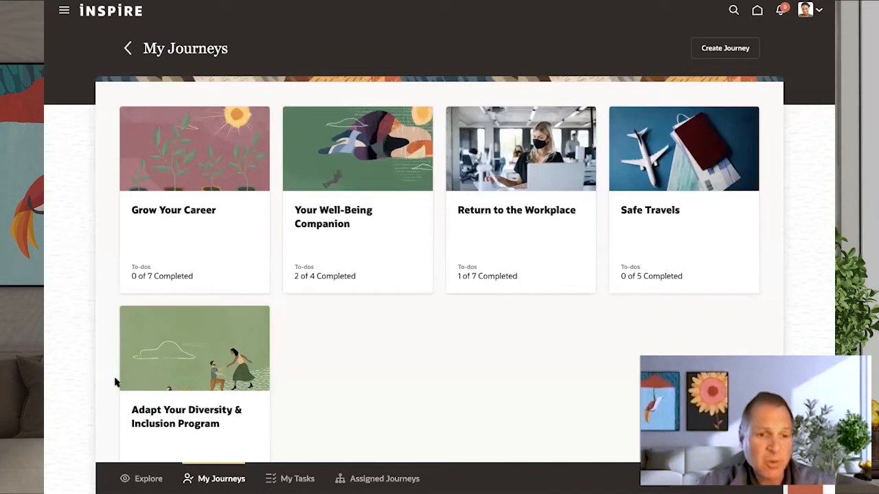
mouse_move(137, 475)
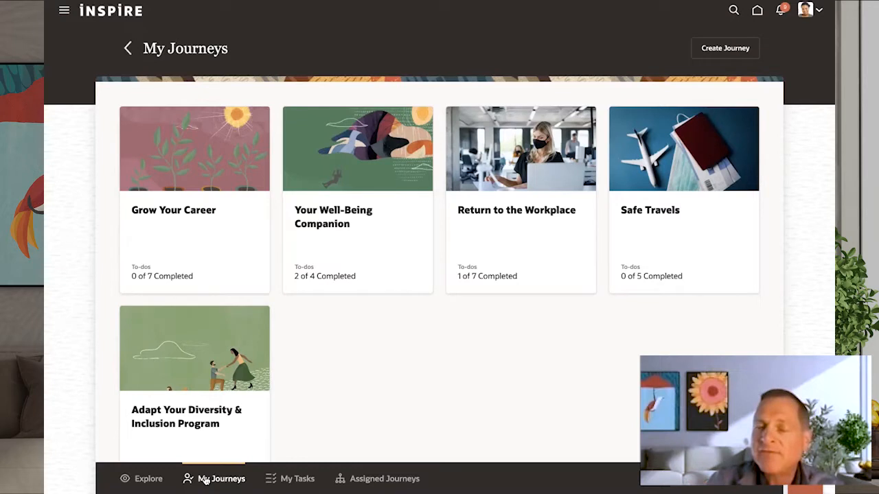
mouse_move(717, 93)
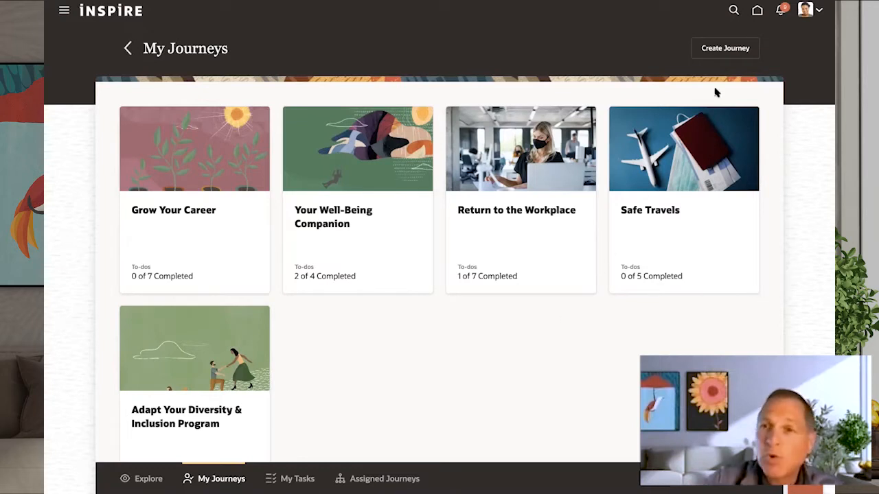
left_click(725, 48)
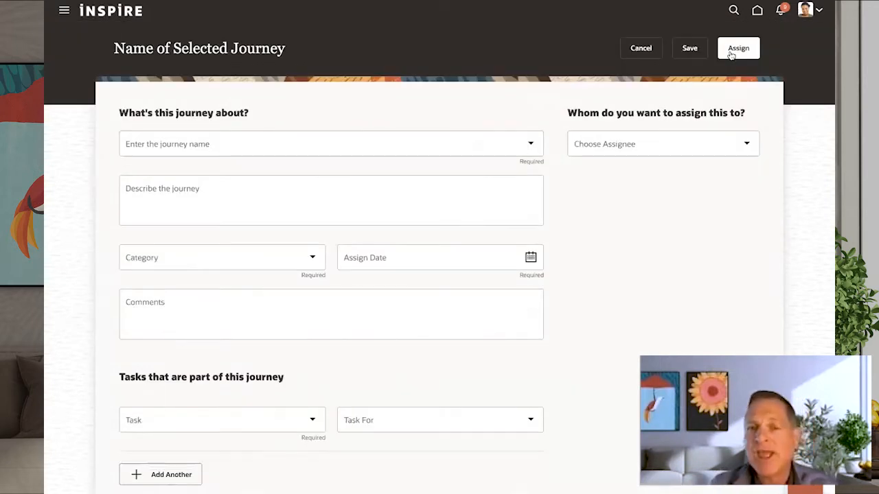
mouse_move(679, 215)
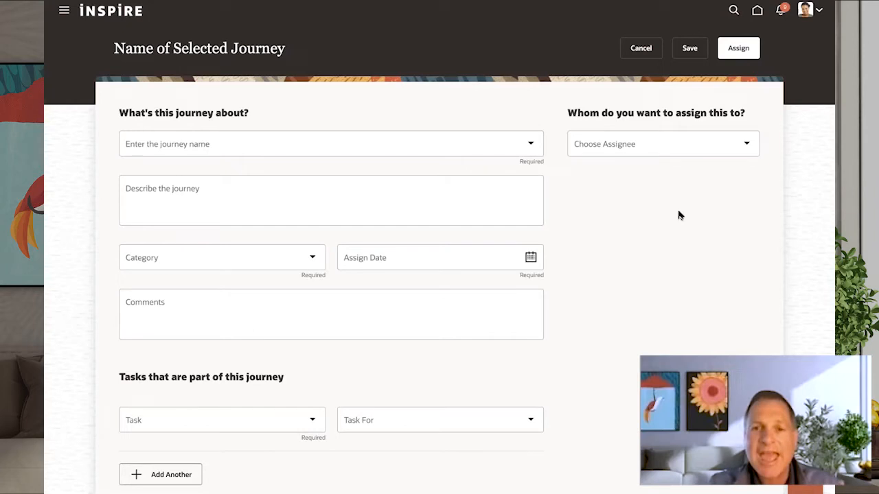
Step: Name the journey 'Welcome to Austin, Texas - HR Department Move' based on the Welcome to Austin, Texas template
left_click(309, 144)
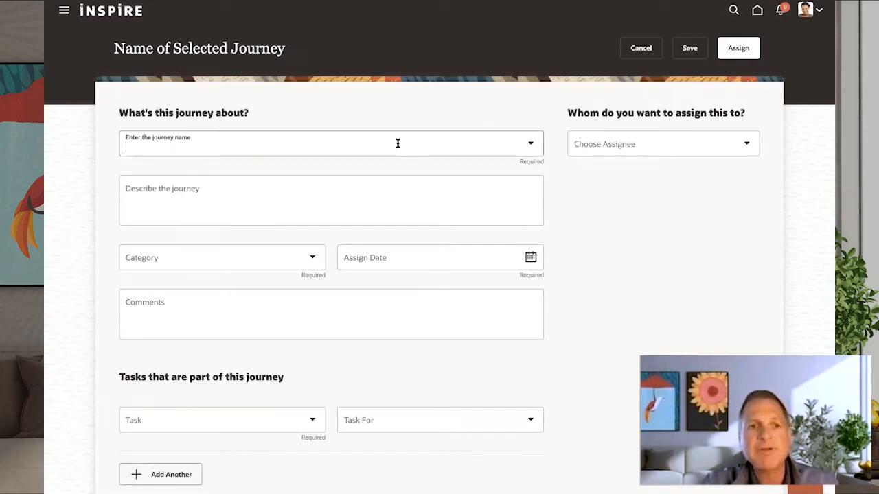
type("w")
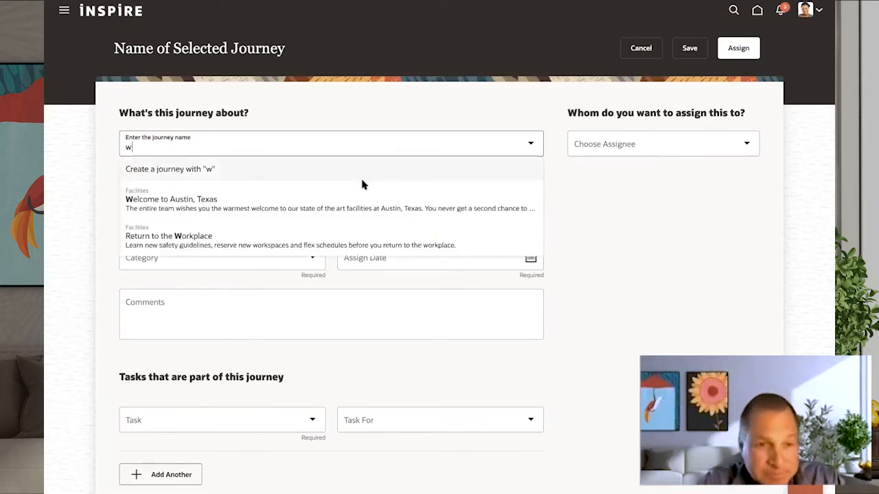
left_click(170, 199)
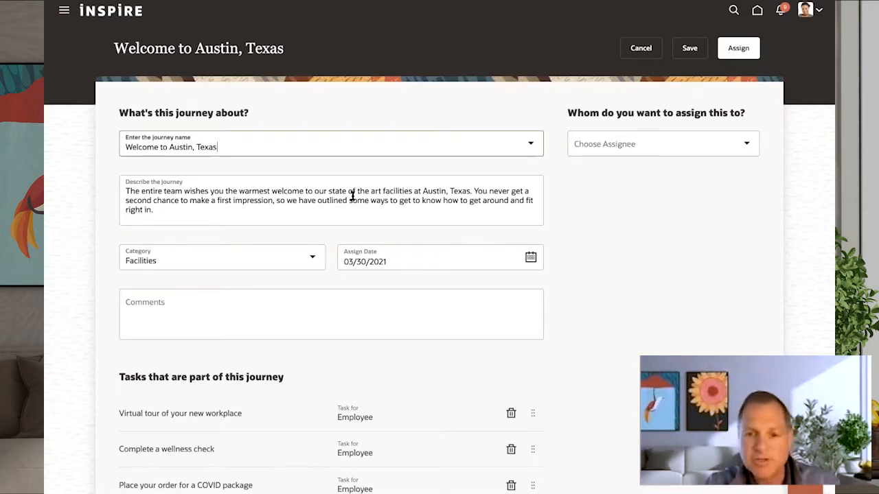
type("-")
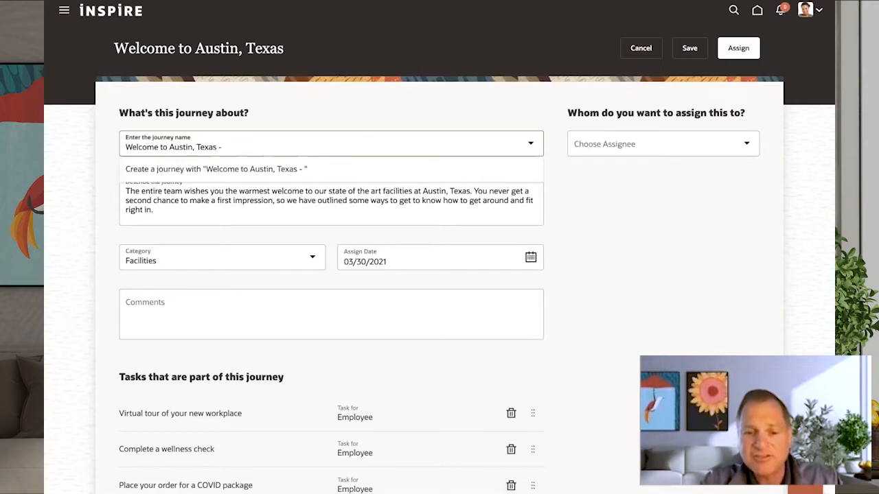
type("H")
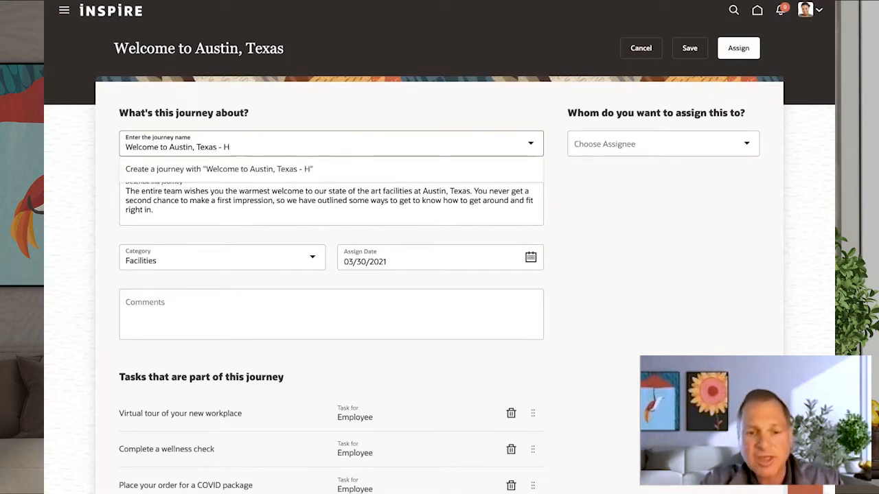
type("R Depar")
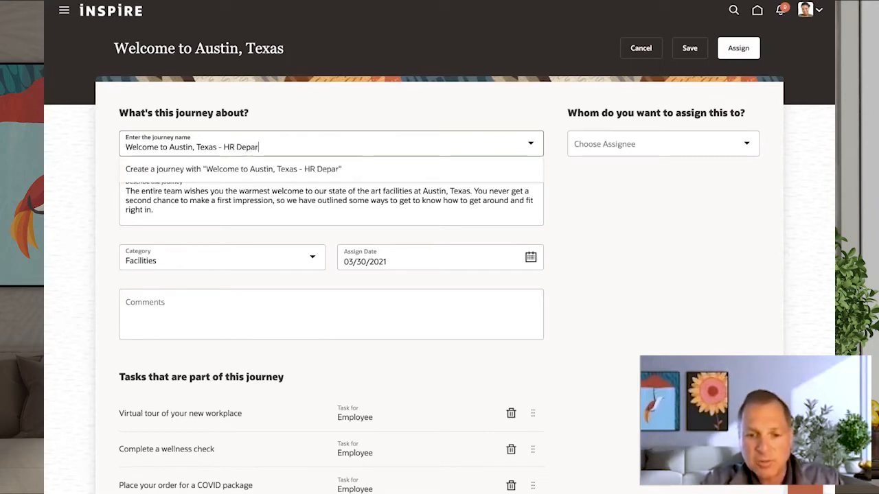
type("tment")
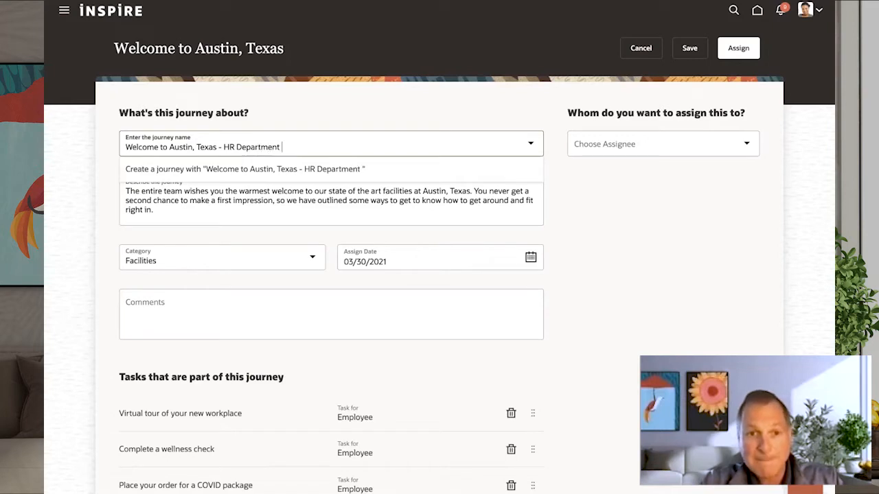
type("Move")
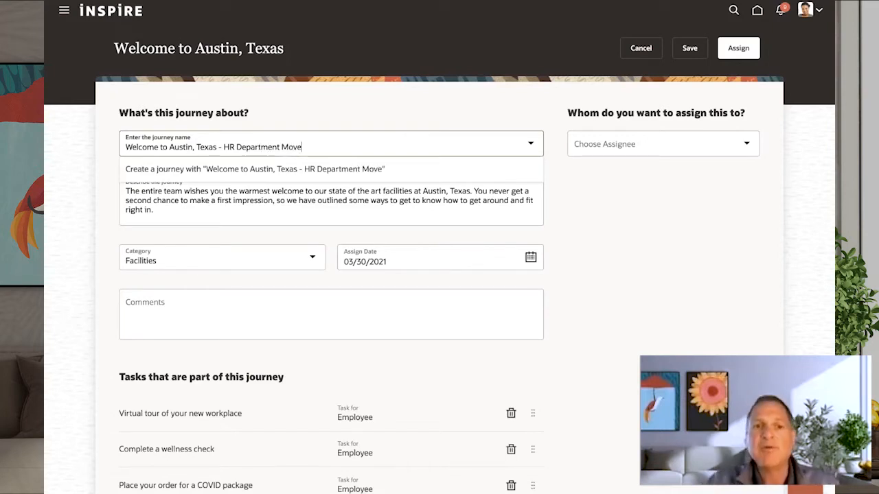
left_click(256, 169)
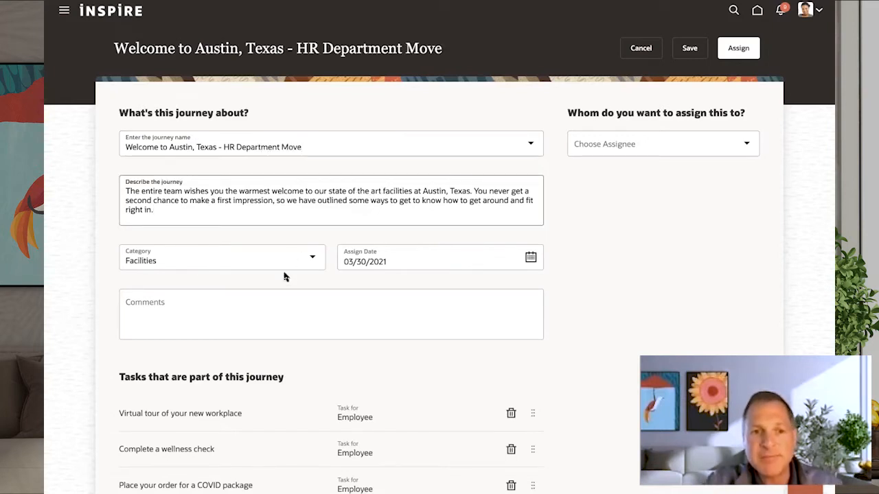
Step: Add the comment 'HR Department Move' to the journey
left_click(264, 313)
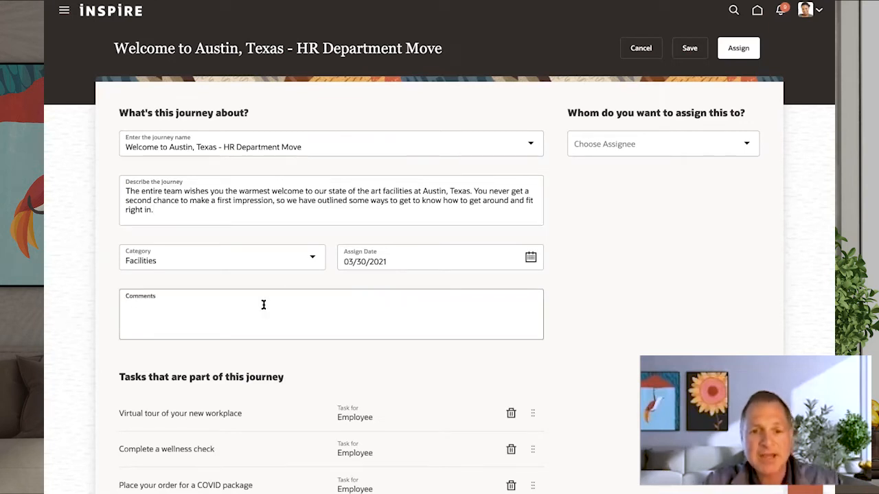
type("HR De")
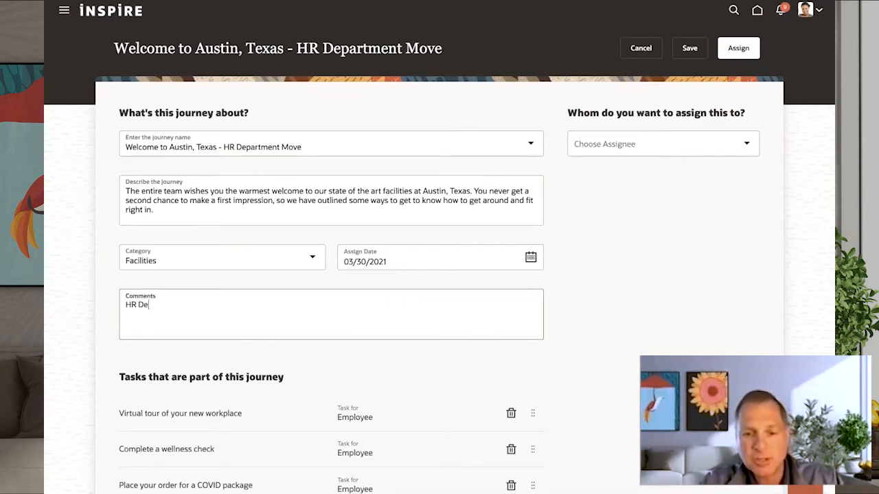
type("partment Move")
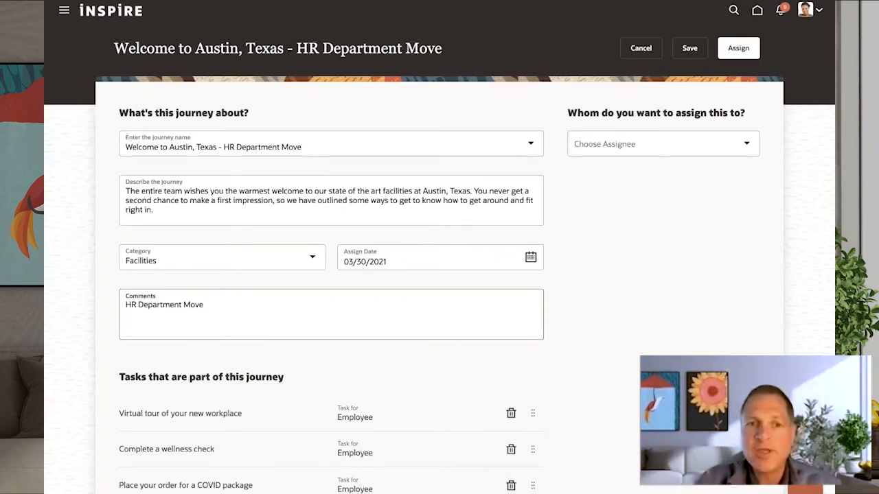
scroll("down", 3)
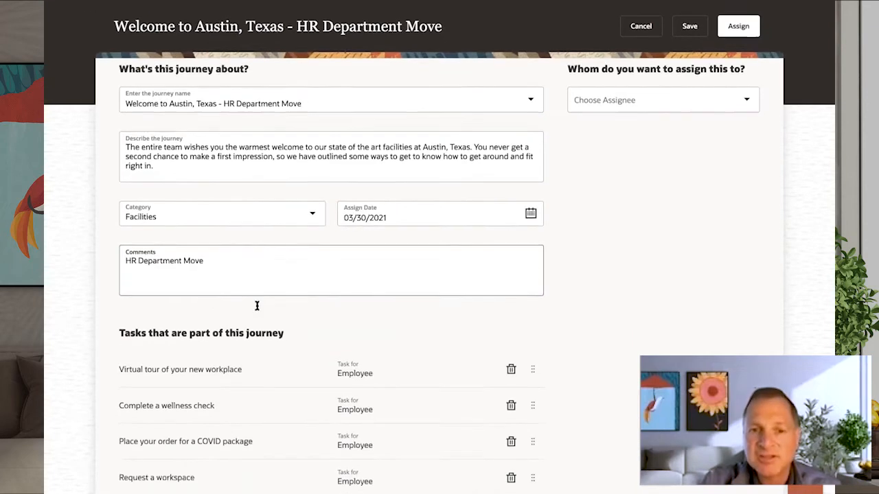
Step: Add a 'Buy Team Lunch' task to the journey and assign it to the Manager
scroll("down", 3)
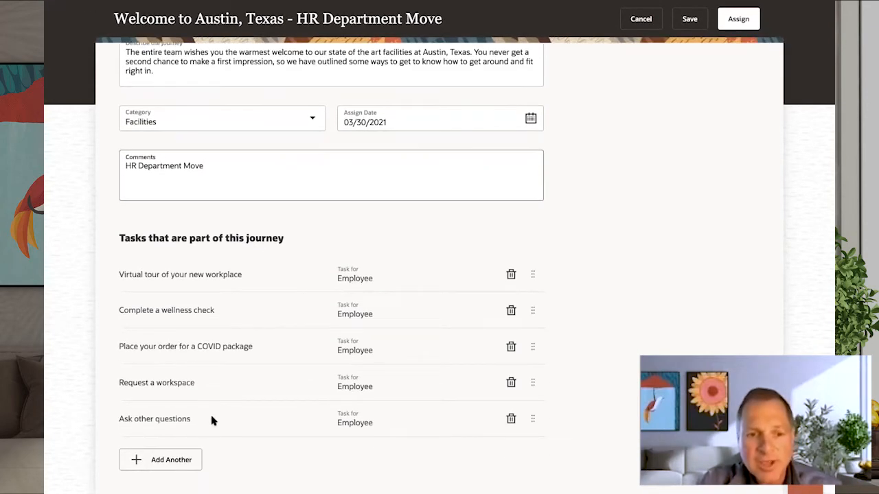
mouse_move(248, 294)
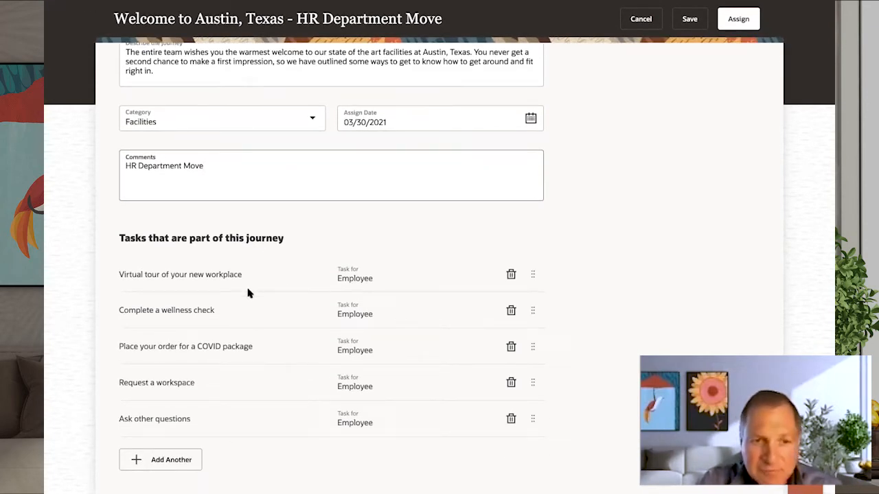
mouse_move(218, 371)
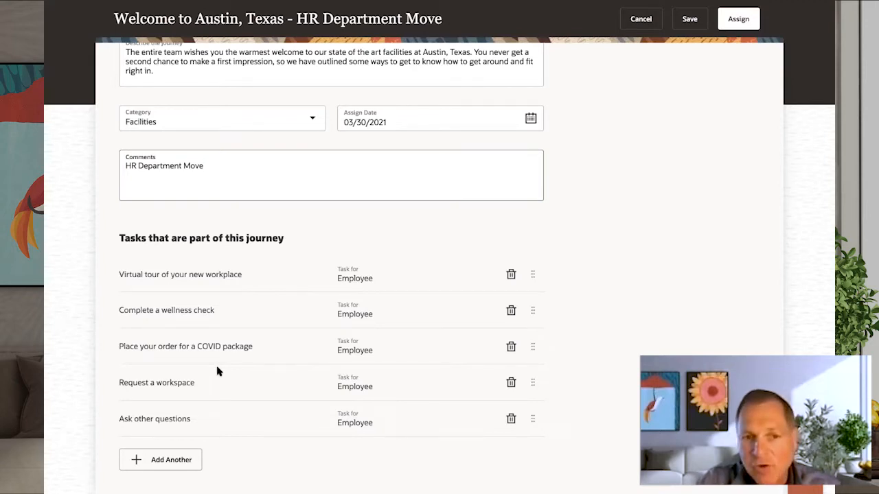
mouse_move(534, 423)
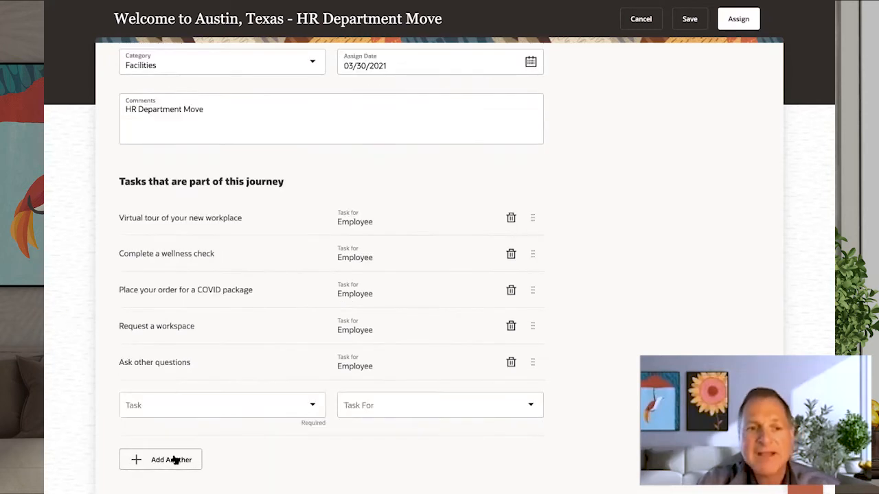
left_click(206, 405)
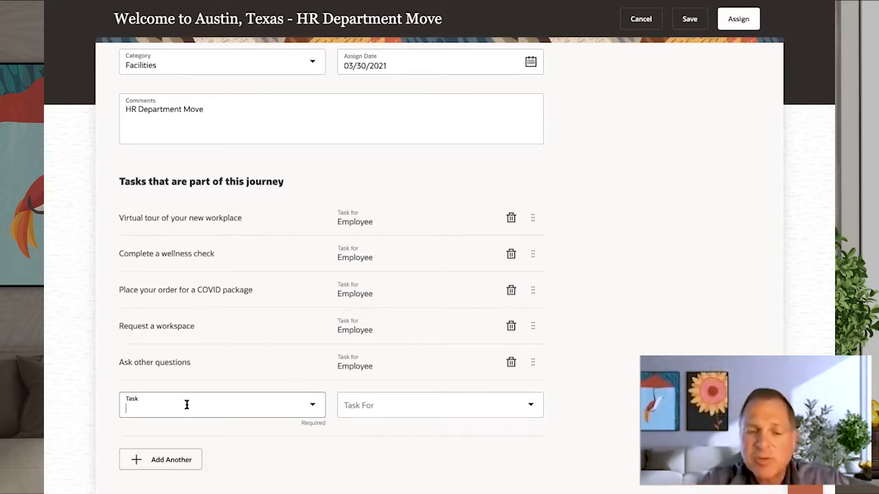
type("st Security Badge Access")
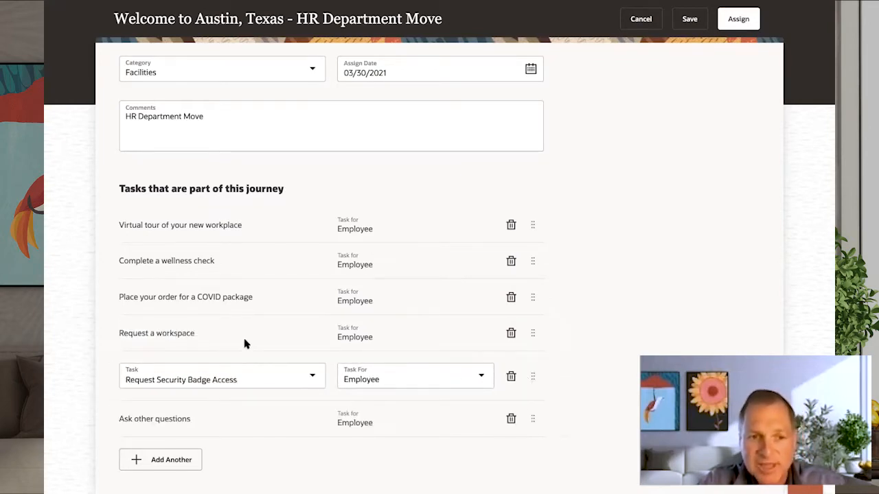
mouse_move(377, 386)
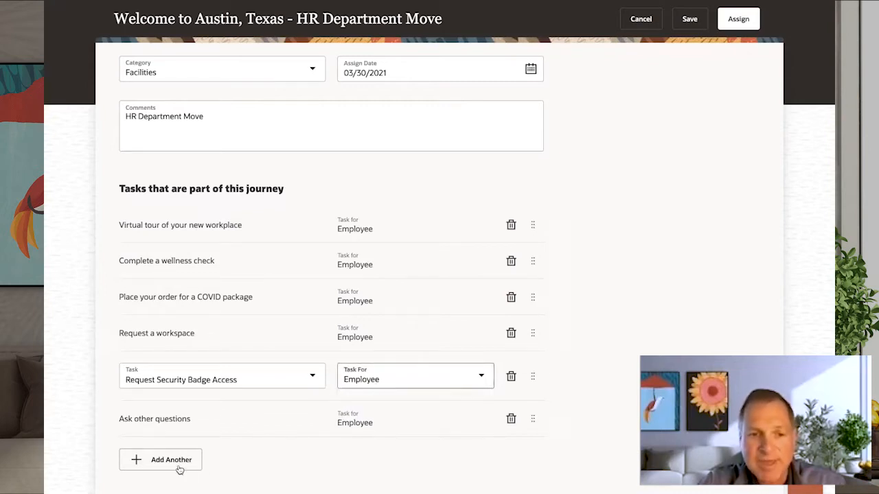
left_click(165, 458)
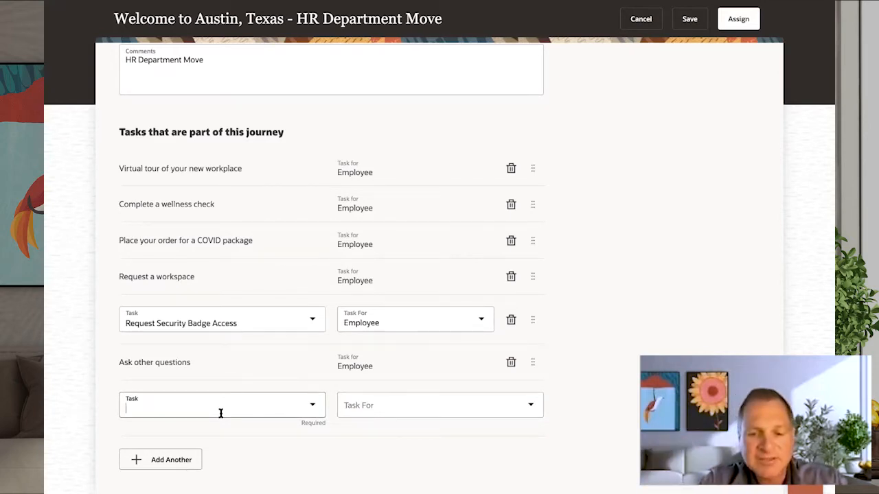
type("Buy t")
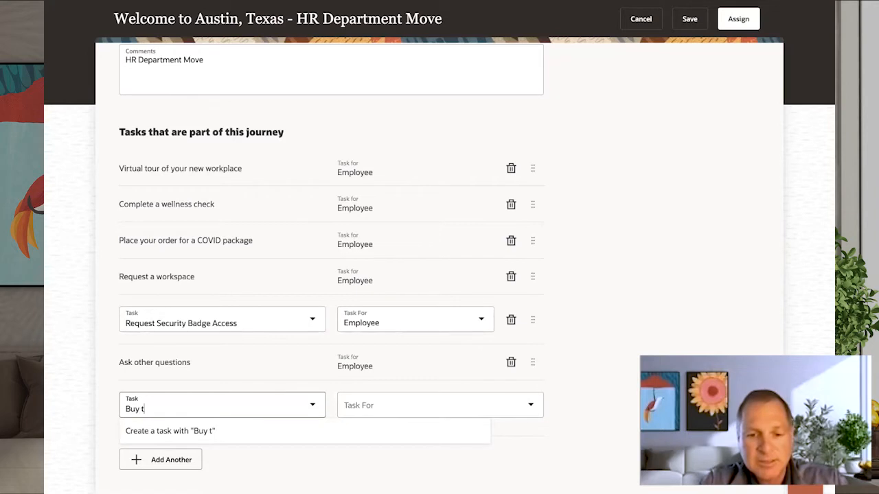
type("Team L")
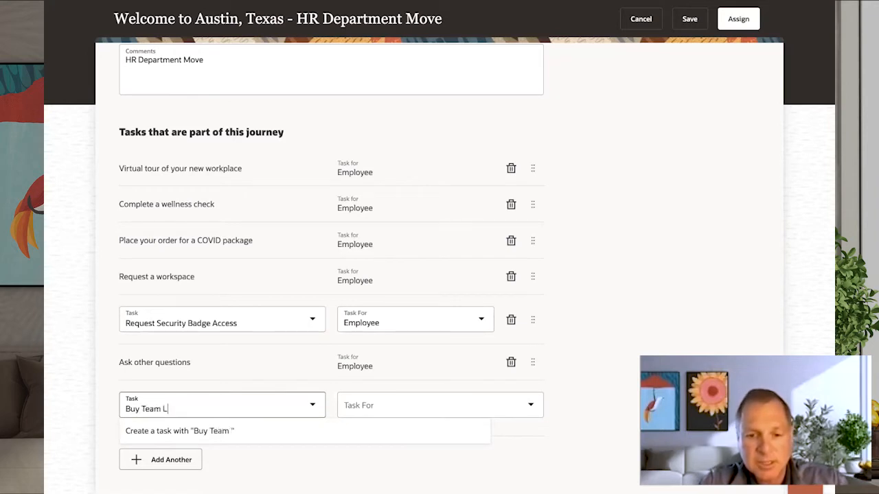
type("unch")
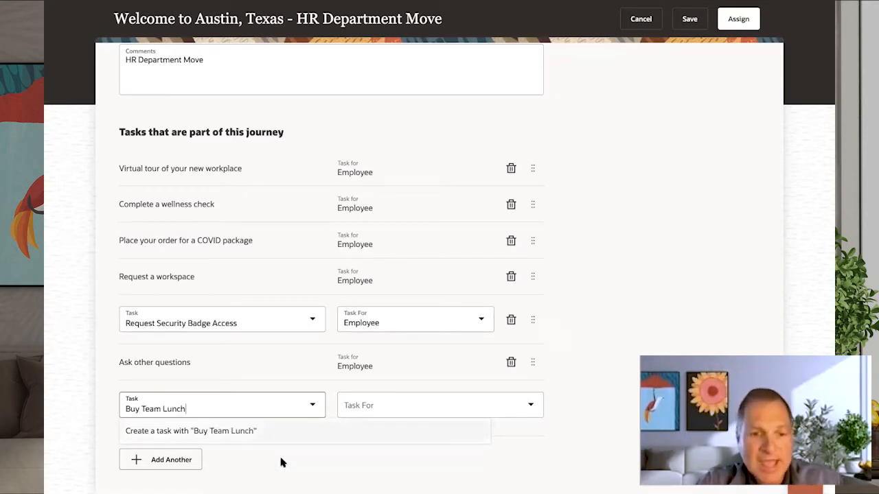
left_click(411, 322)
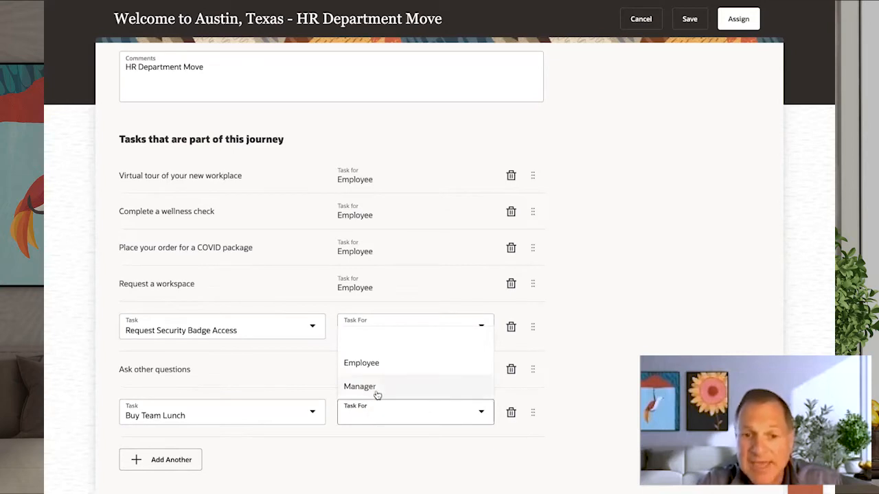
left_click(360, 385)
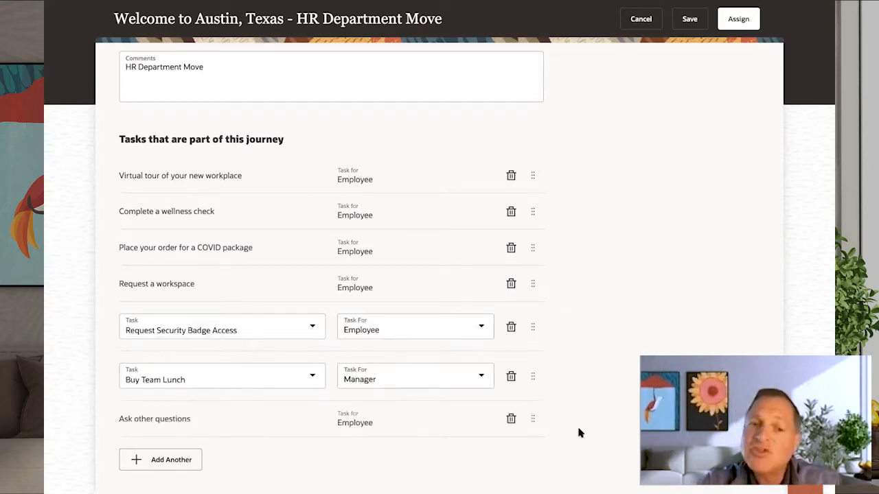
scroll("up", 3)
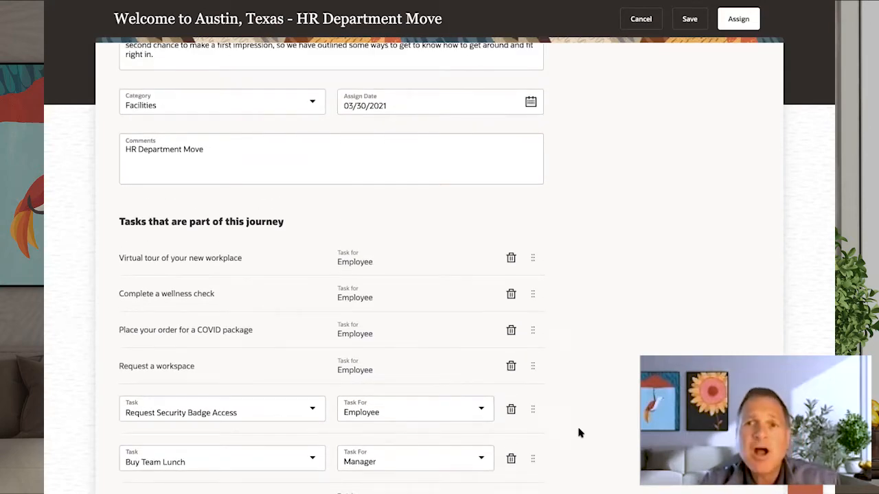
scroll("up", 3)
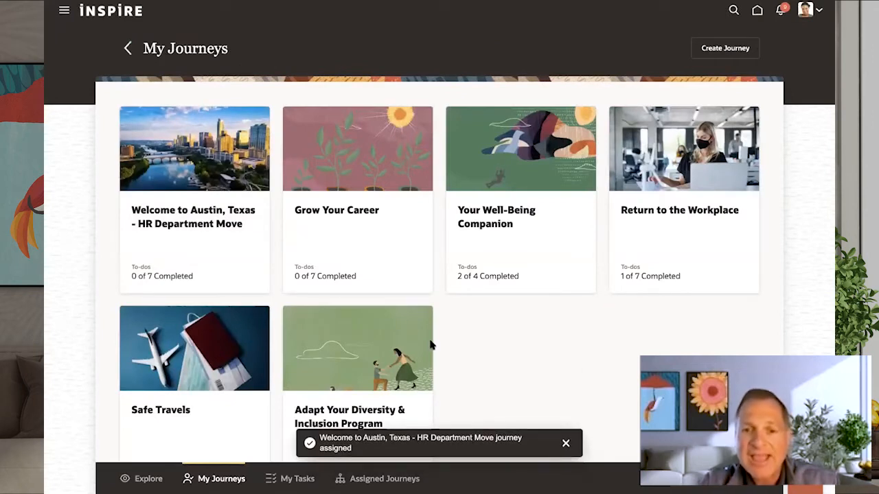
mouse_move(424, 370)
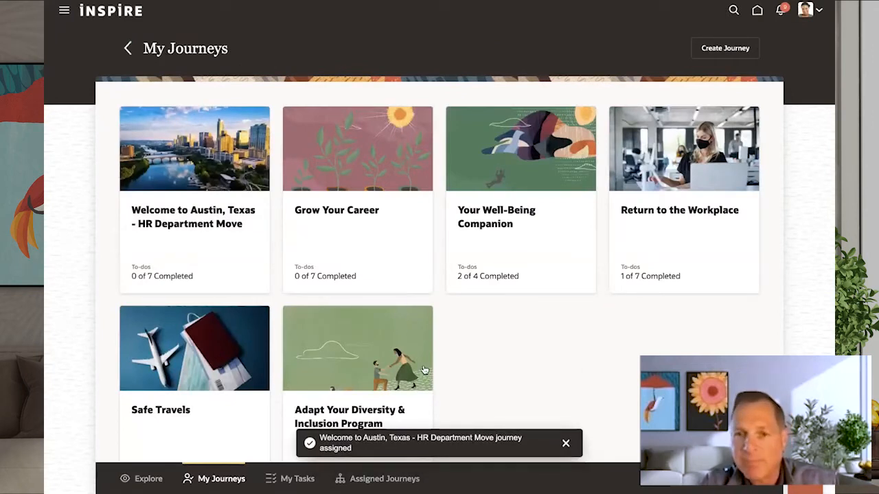
Step: Assign the journey and open its Welcome to Austin, Texas - HR Department Move card
left_click(565, 442)
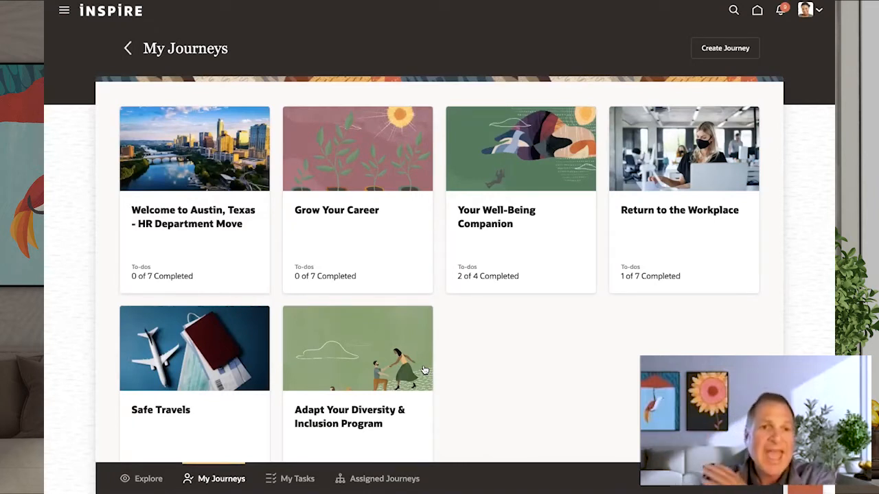
mouse_move(206, 209)
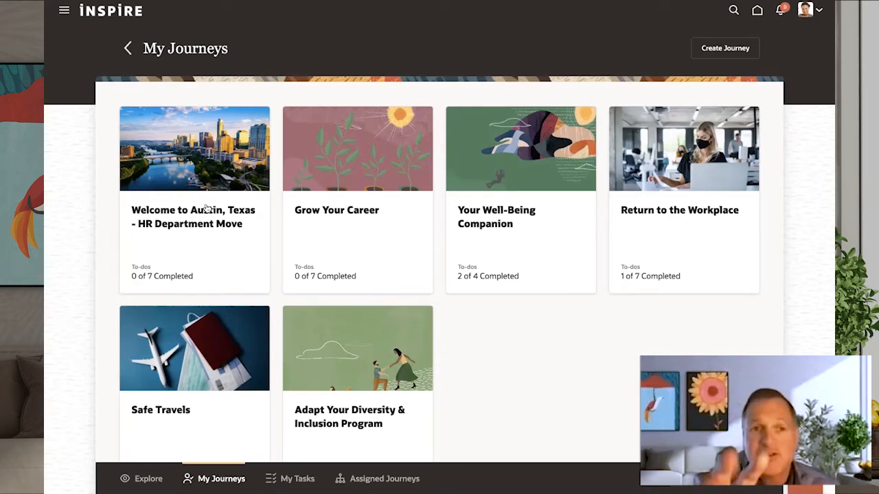
left_click(195, 200)
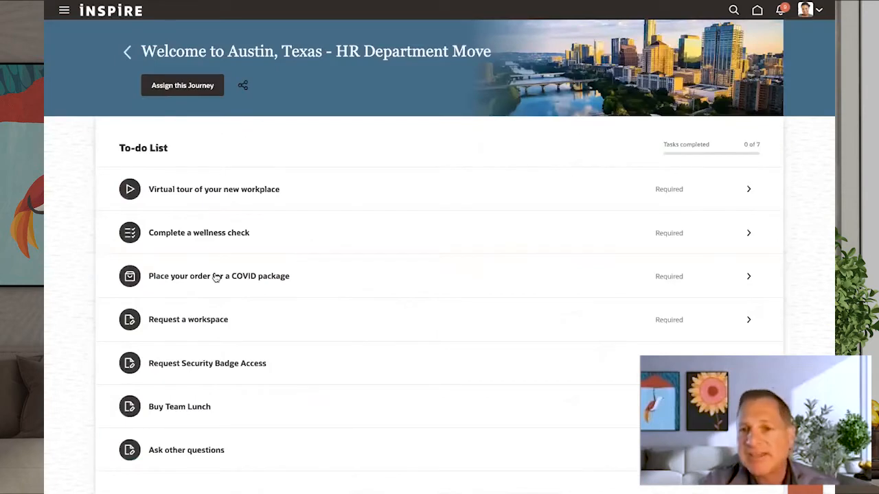
mouse_move(739, 130)
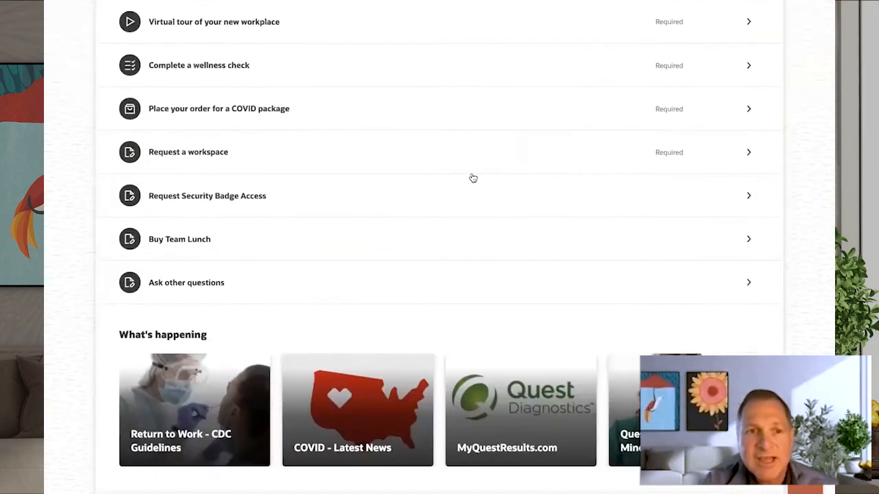
Step: Expand the Request a workspace to-do to show its office reservation form
scroll("up", 3)
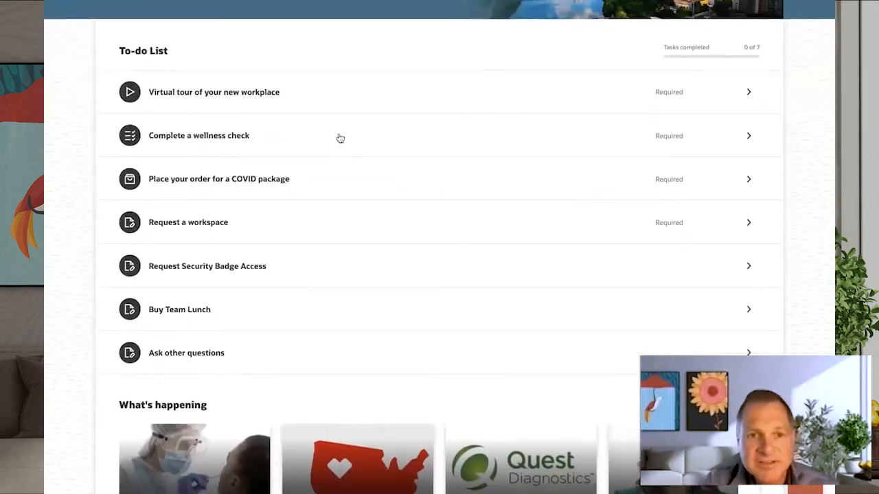
mouse_move(317, 186)
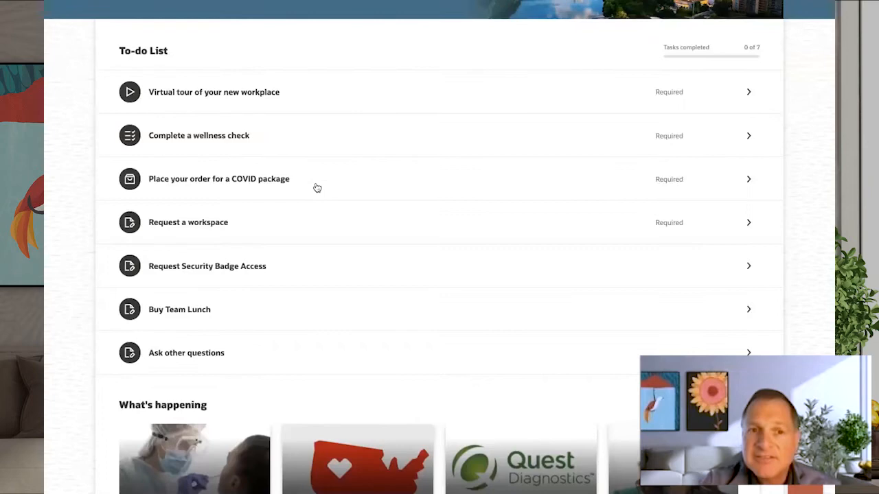
mouse_move(308, 224)
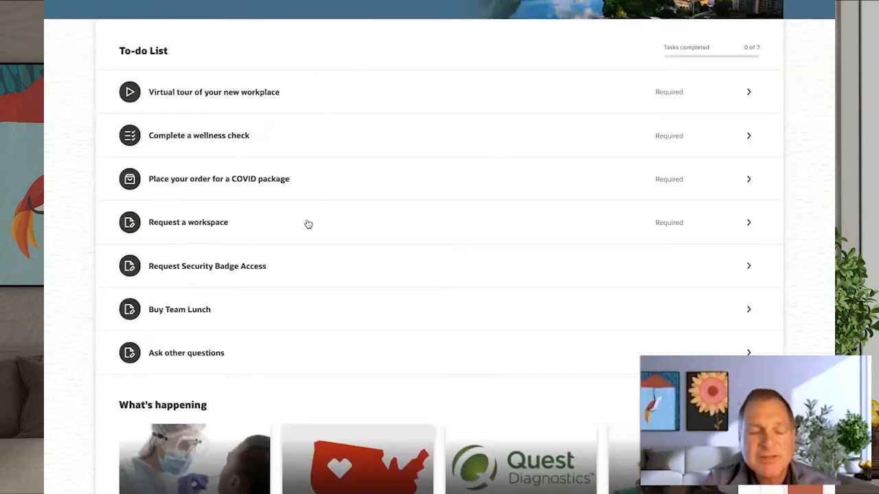
mouse_move(305, 228)
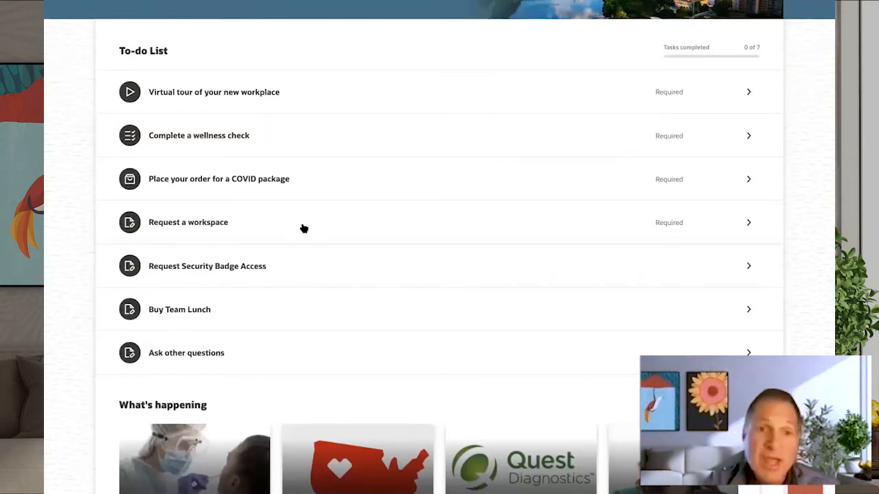
left_click(188, 222)
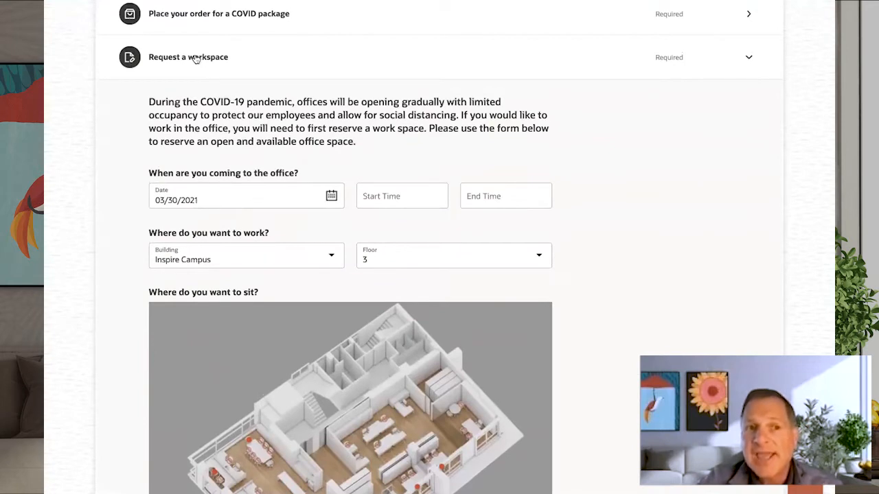
mouse_move(228, 62)
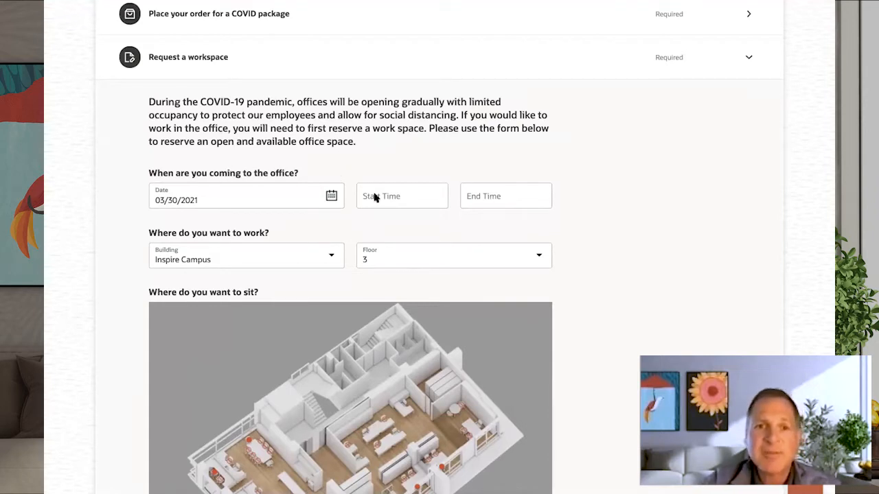
Step: Set the reservation to 10:00 start and 6:00 end and choose seat Cube 1-C on the floor plan
type("10:00")
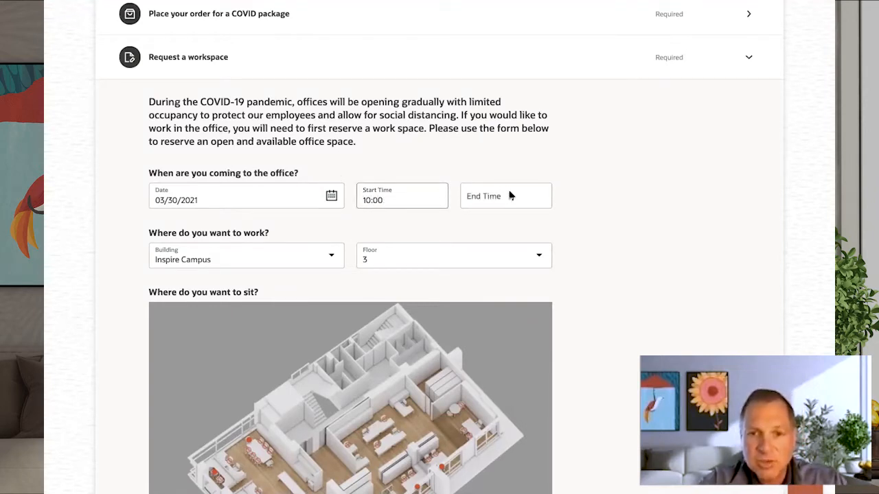
left_click(505, 195)
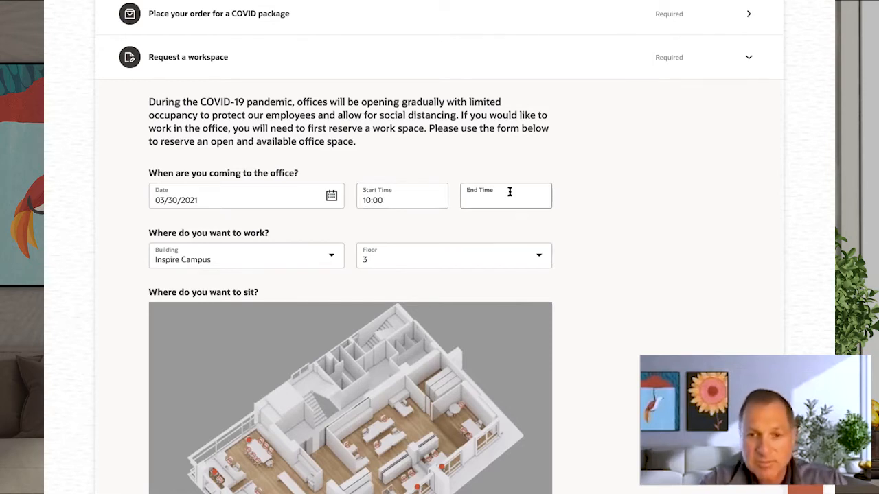
type("6")
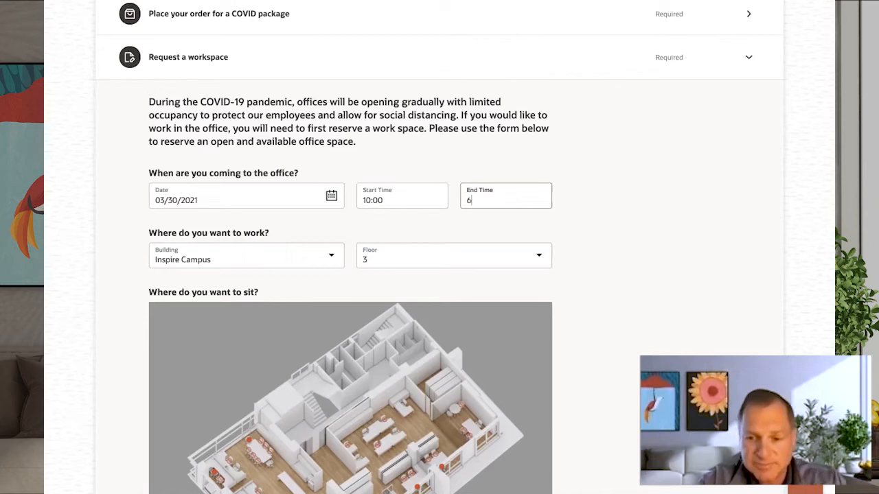
type(":00")
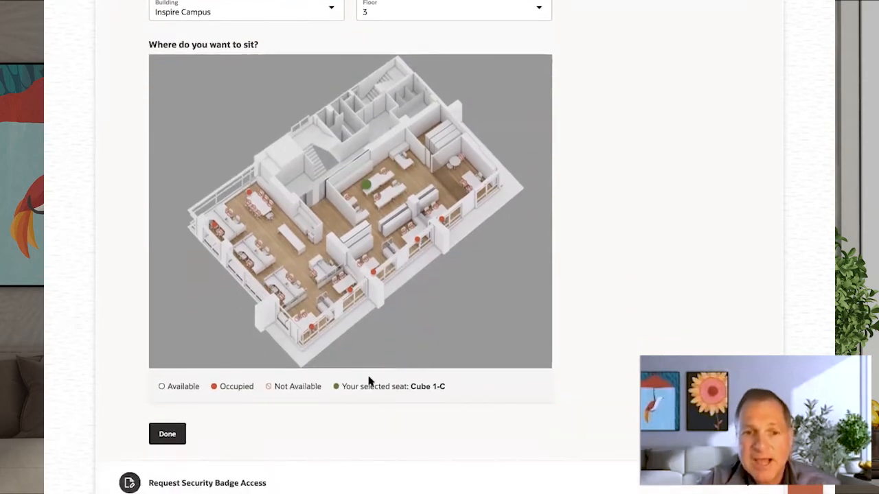
scroll("up", 3)
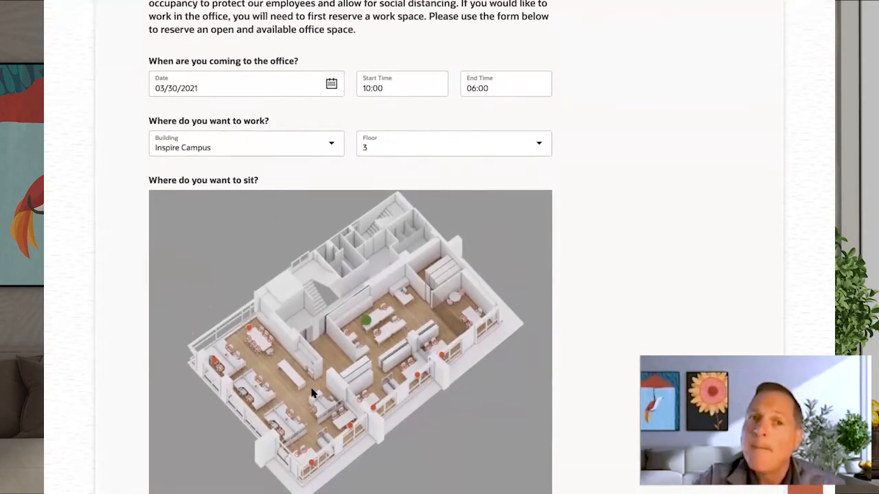
scroll("up", 3)
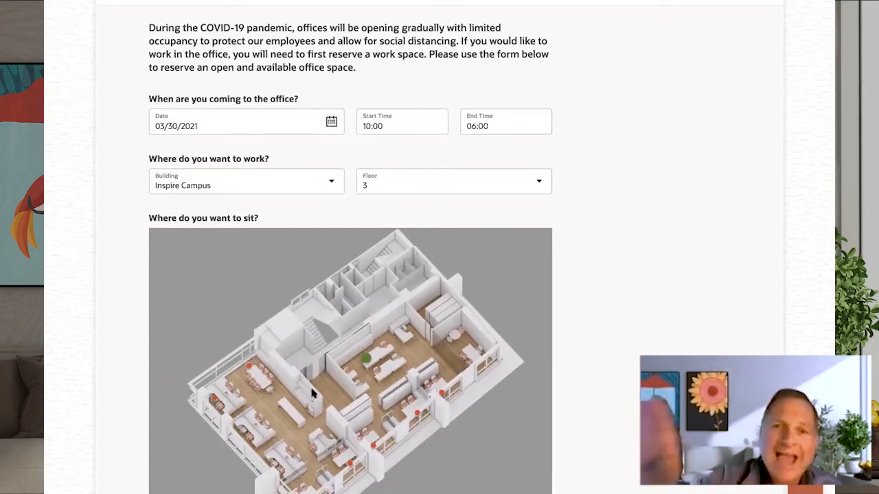
scroll("down", 3)
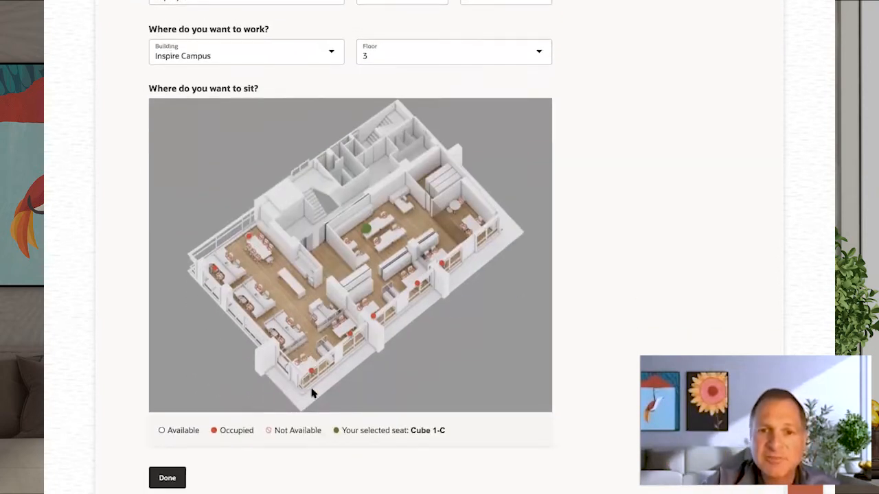
scroll("up", 3)
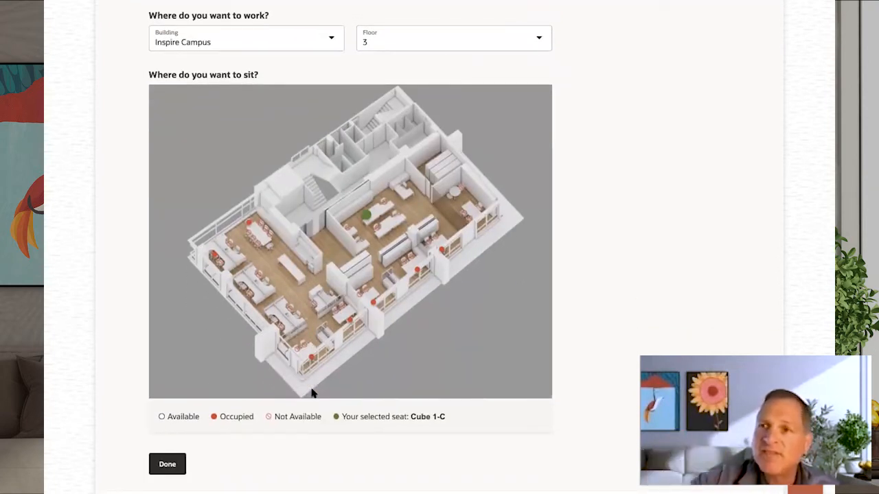
scroll("up", 3)
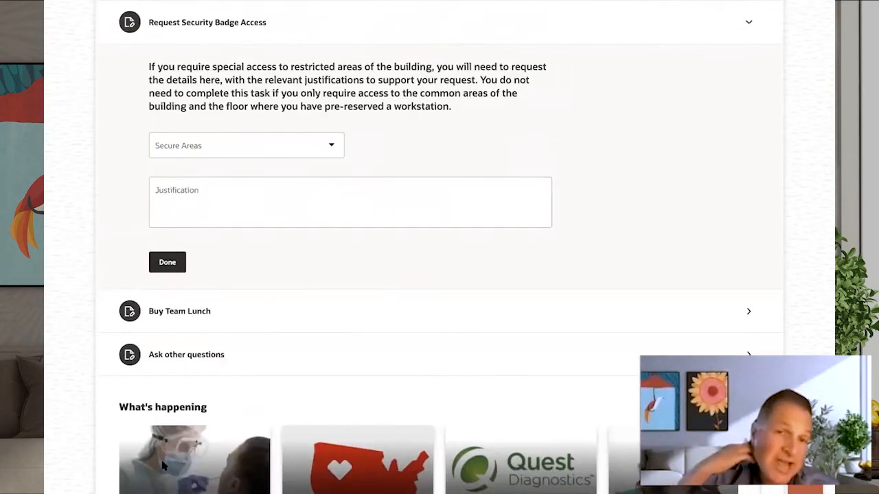
mouse_move(49, 438)
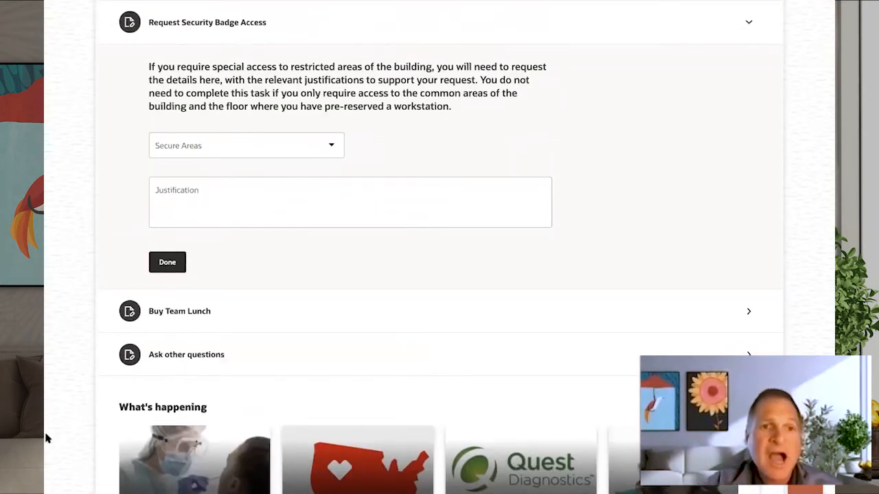
Step: Request Media Production Room access with justification 'Doing a video shoot...' and mark it done
left_click(245, 146)
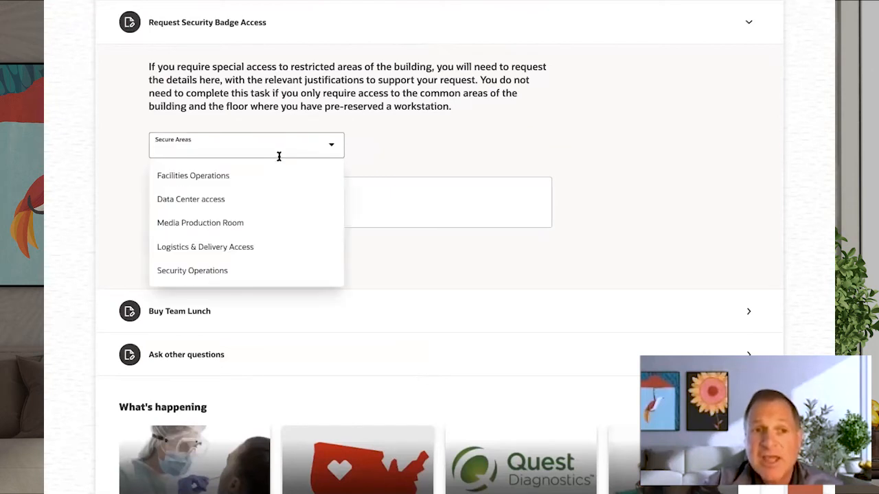
left_click(200, 222)
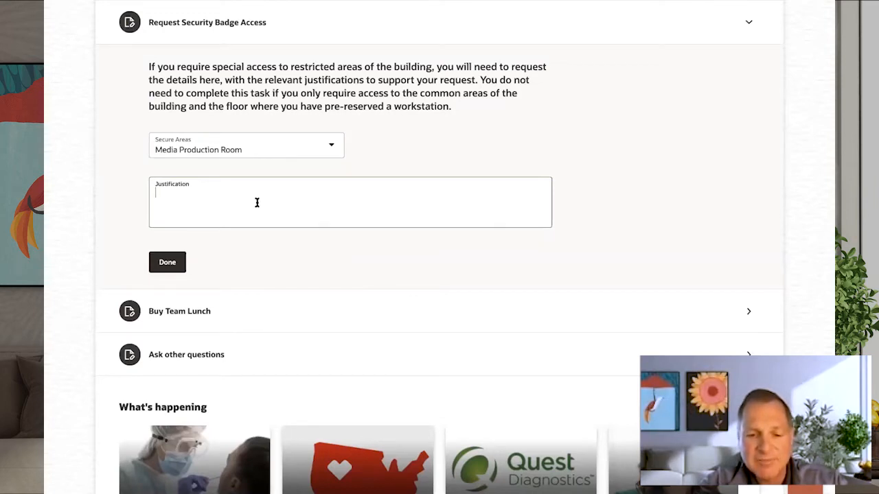
type("Doing a")
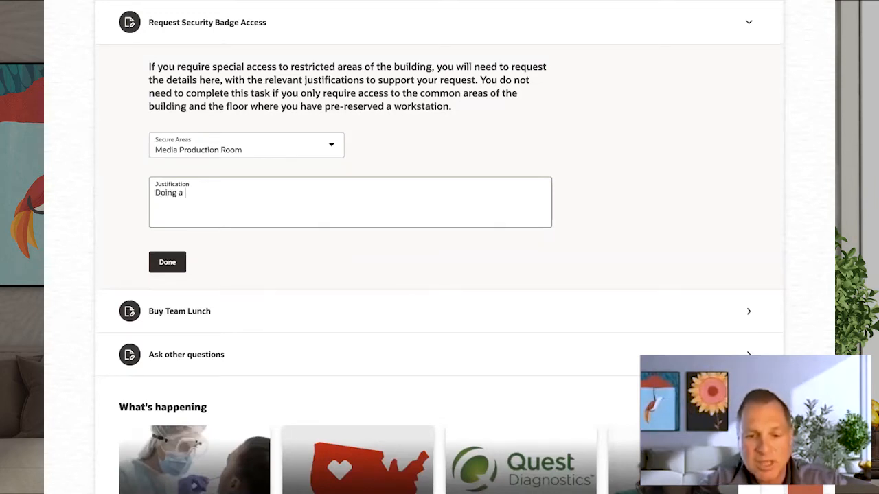
type("vidoe")
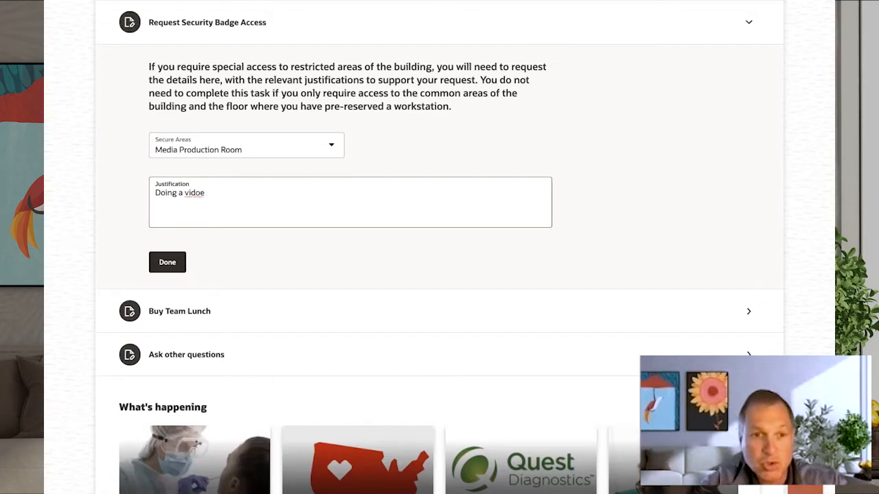
type("video s")
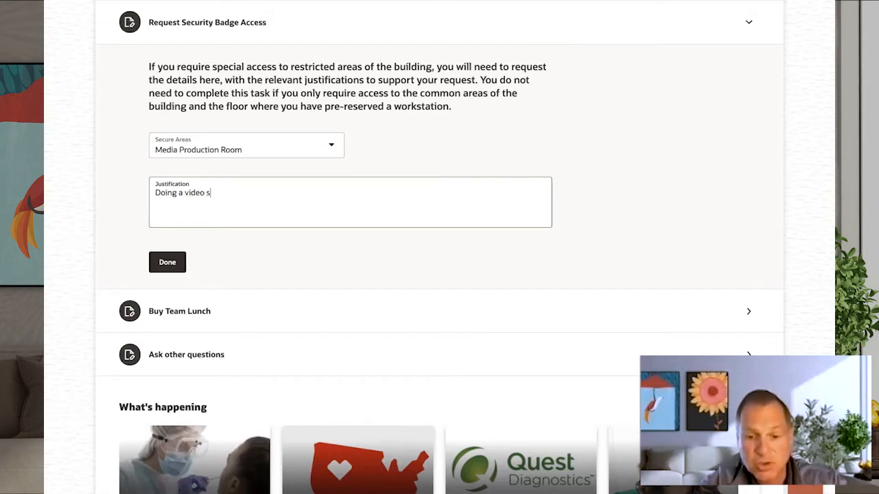
type("hoot...")
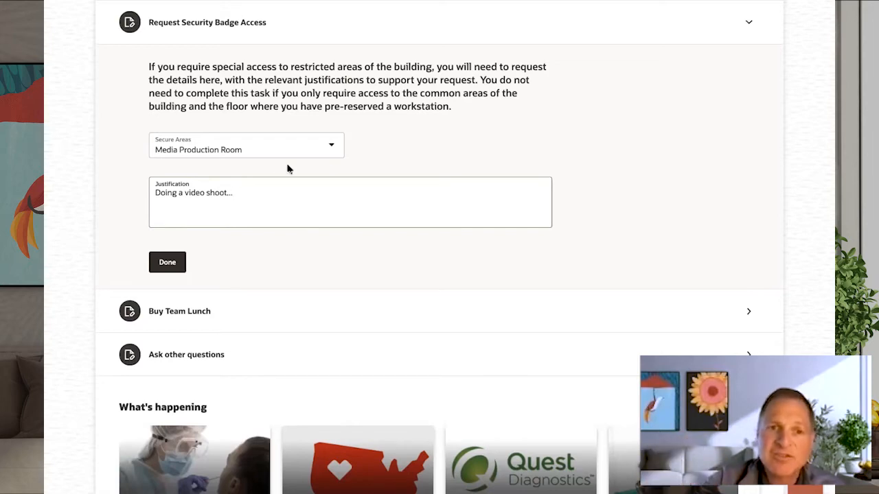
left_click(167, 261)
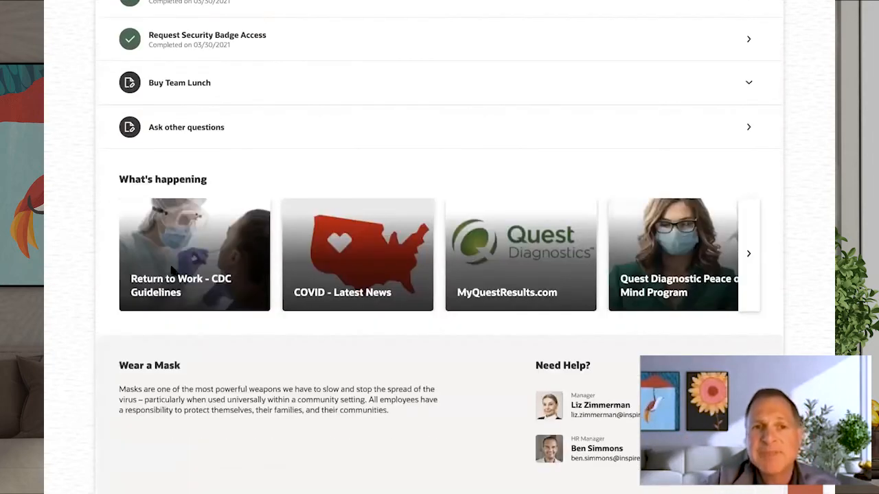
Step: Return to My Journeys and open the Explore journeys catalog
scroll("up", 3)
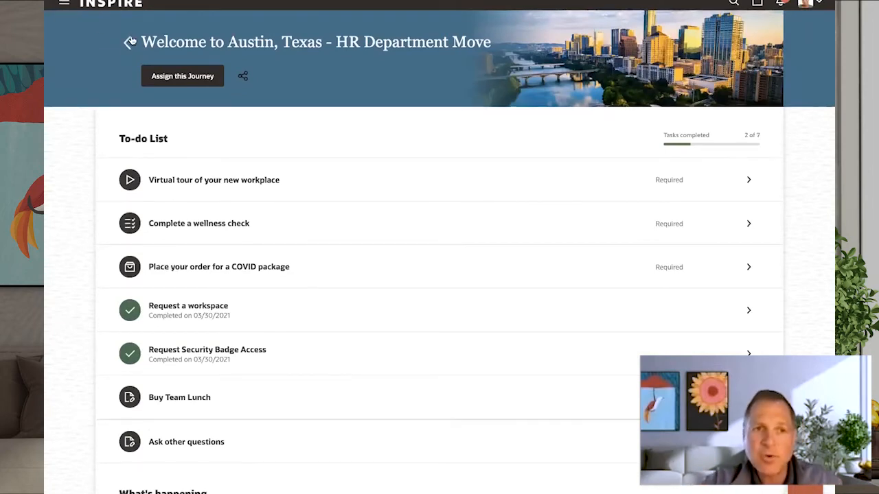
left_click(129, 41)
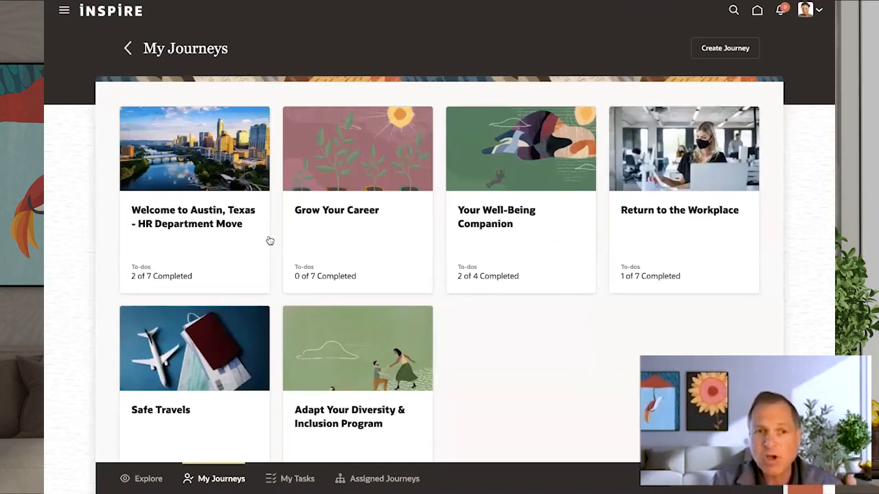
mouse_move(209, 242)
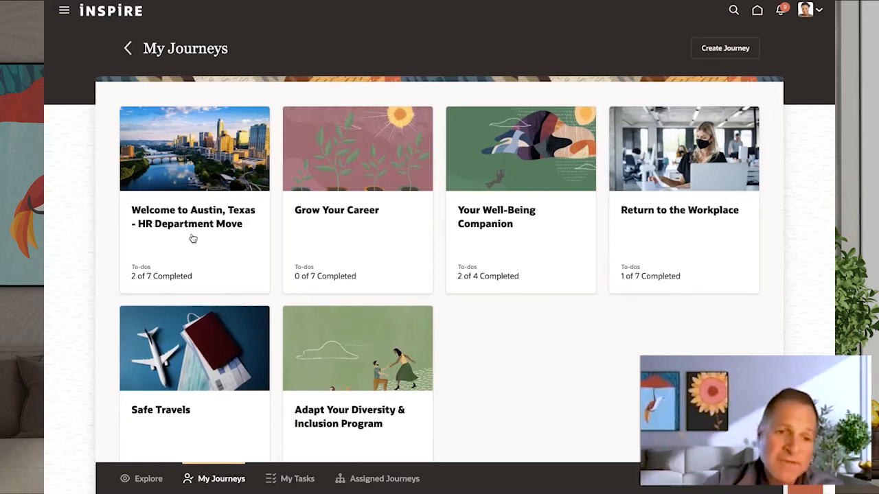
left_click(149, 478)
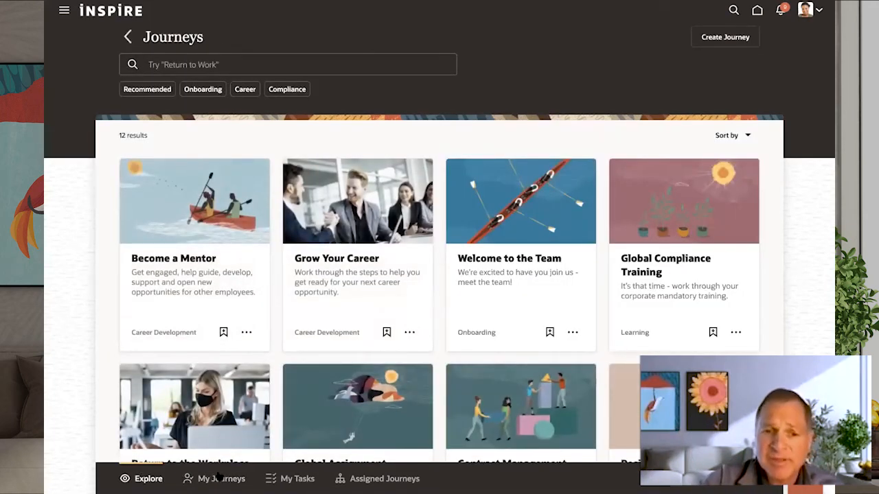
Step: Switch between My Journeys and Explore, then view the actions menu for a journey card
left_click(221, 477)
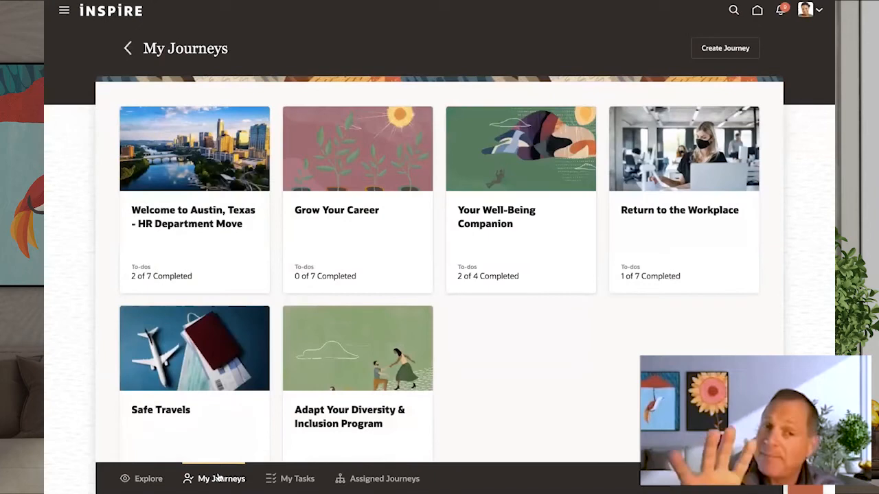
left_click(148, 477)
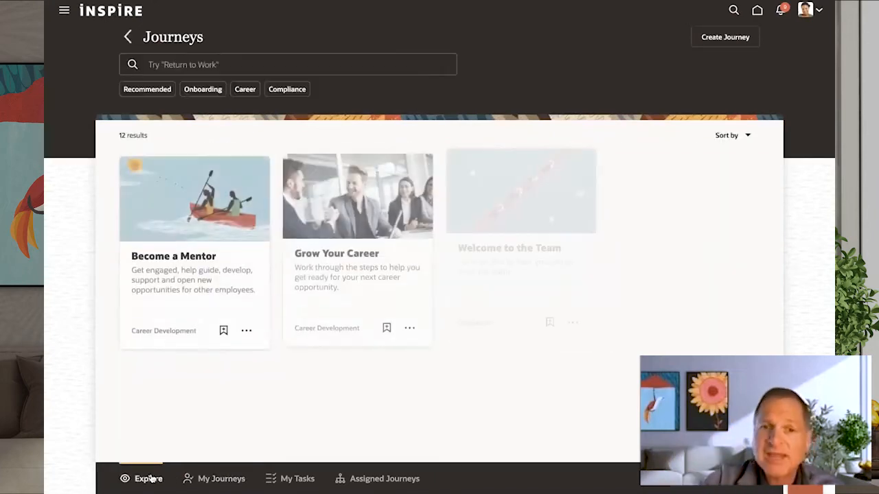
left_click(245, 331)
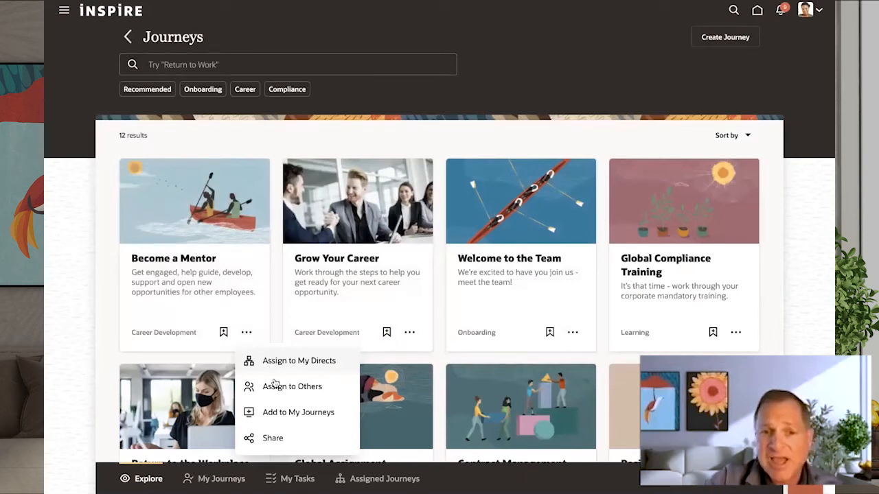
mouse_move(280, 412)
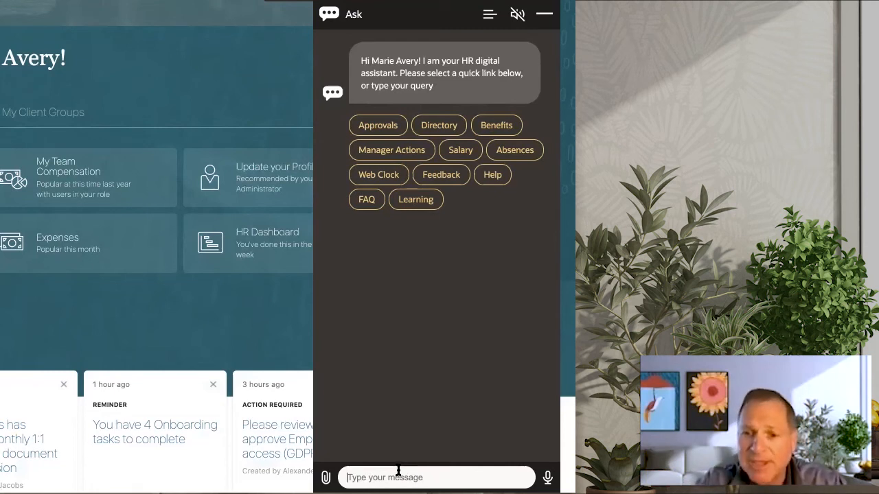
Step: Tell the digital assistant 'i got married'
type("i got")
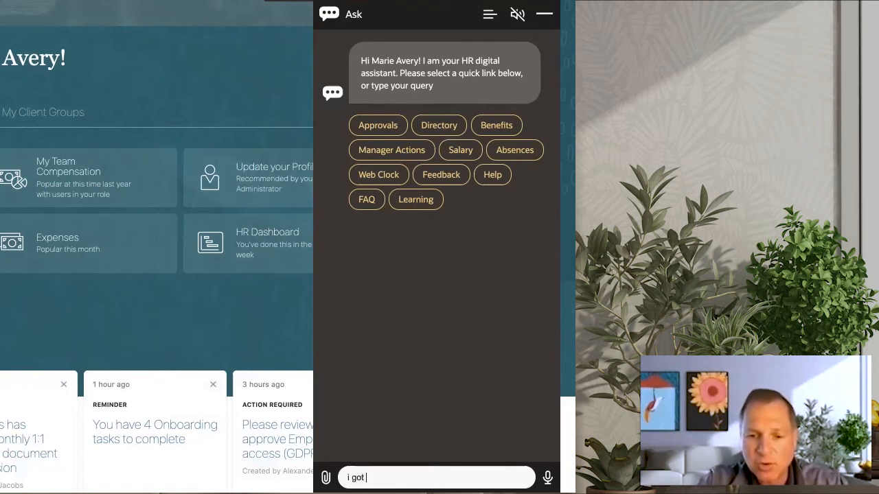
type("married")
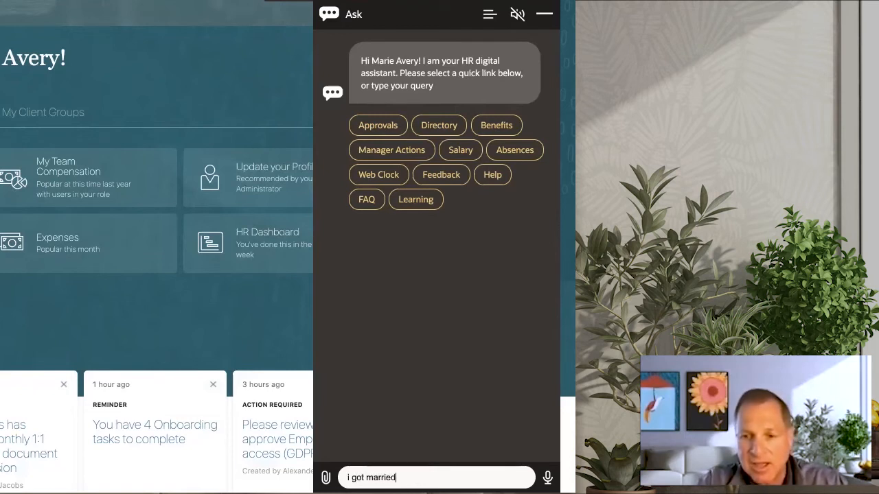
key("Return")
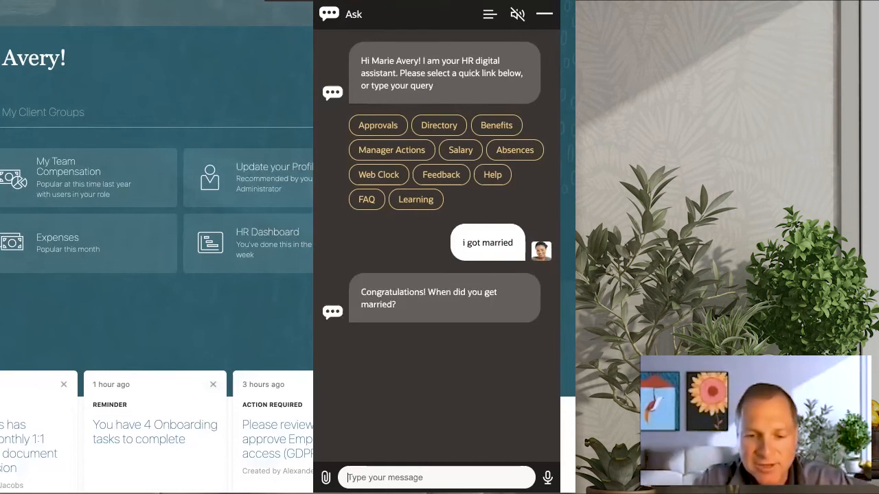
Step: Give the marriage date 1/21/21 and confirm it as correct
type("1")
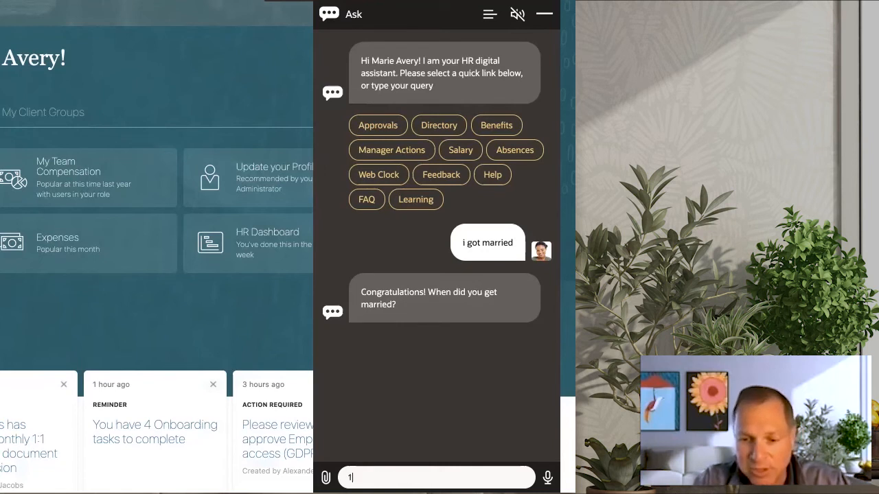
type("/21/2")
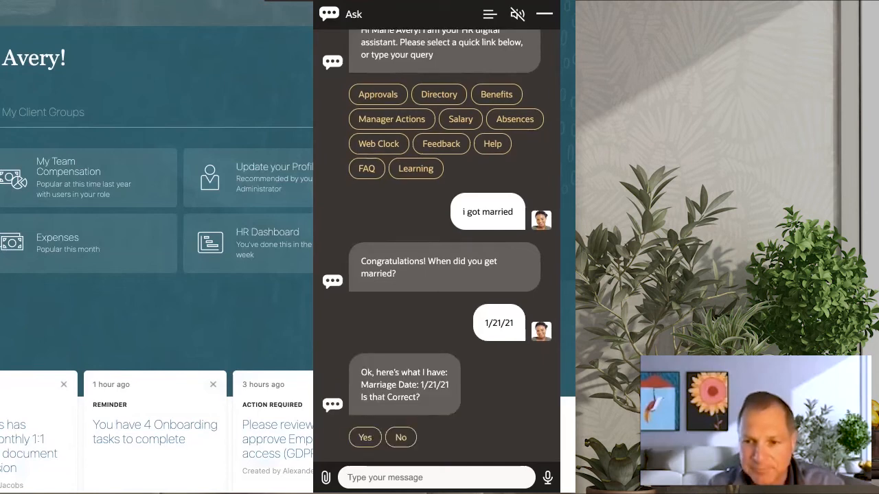
left_click(365, 436)
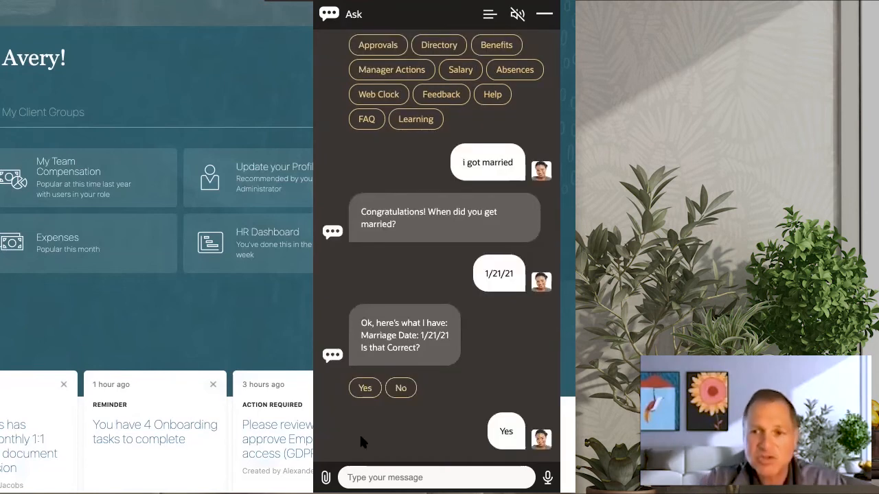
left_click(366, 388)
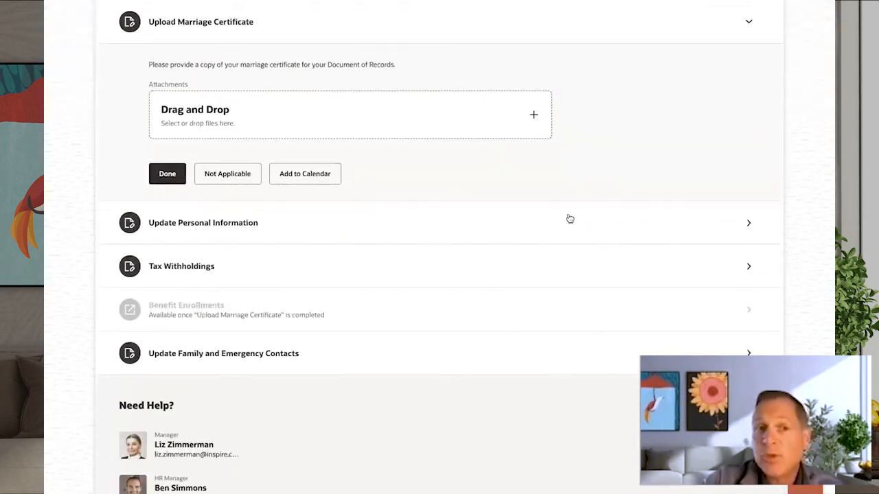
Step: Review the You Got Married to-dos, expand Update Personal Information, then return to My Journeys
scroll("up", 3)
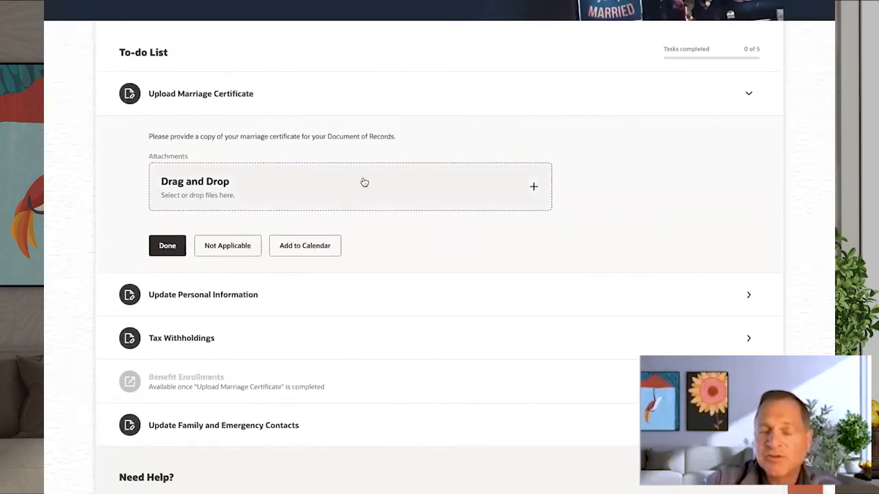
mouse_move(258, 206)
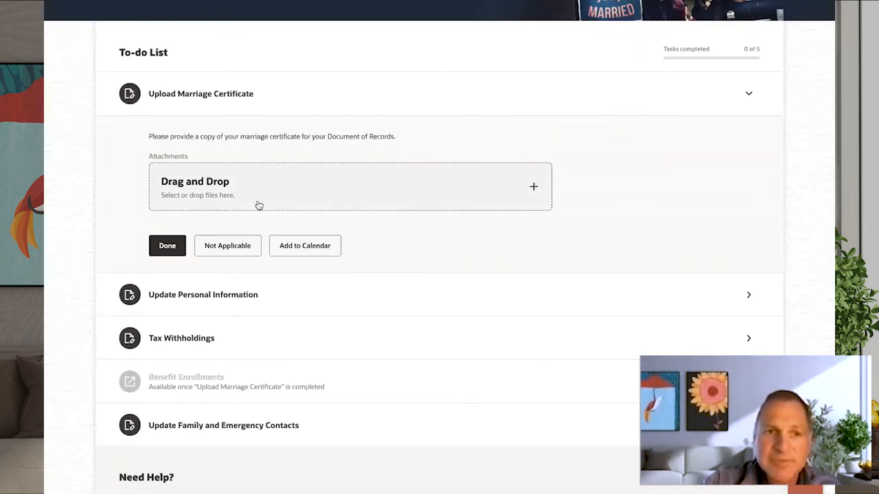
mouse_move(645, 165)
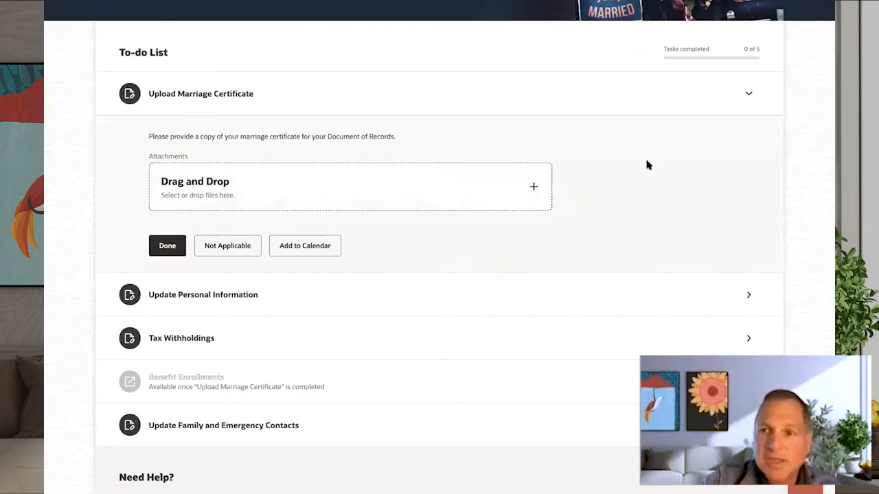
left_click(747, 93)
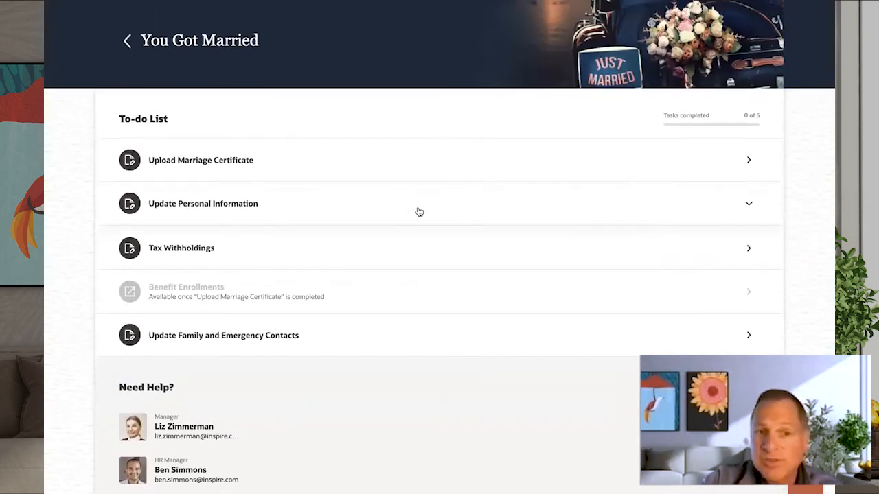
left_click(203, 203)
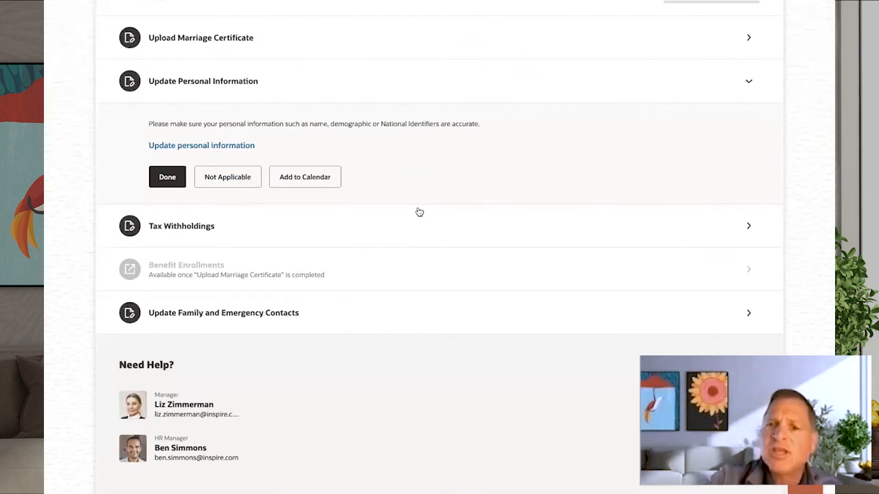
mouse_move(411, 225)
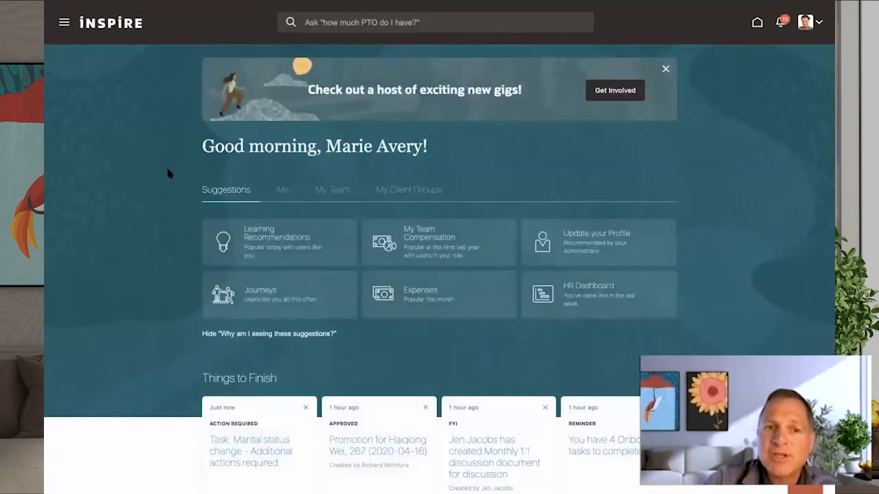
left_click(261, 294)
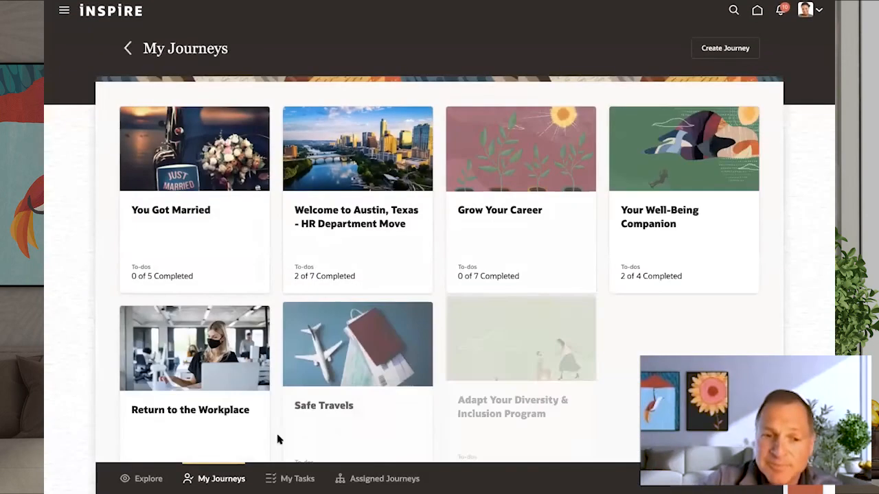